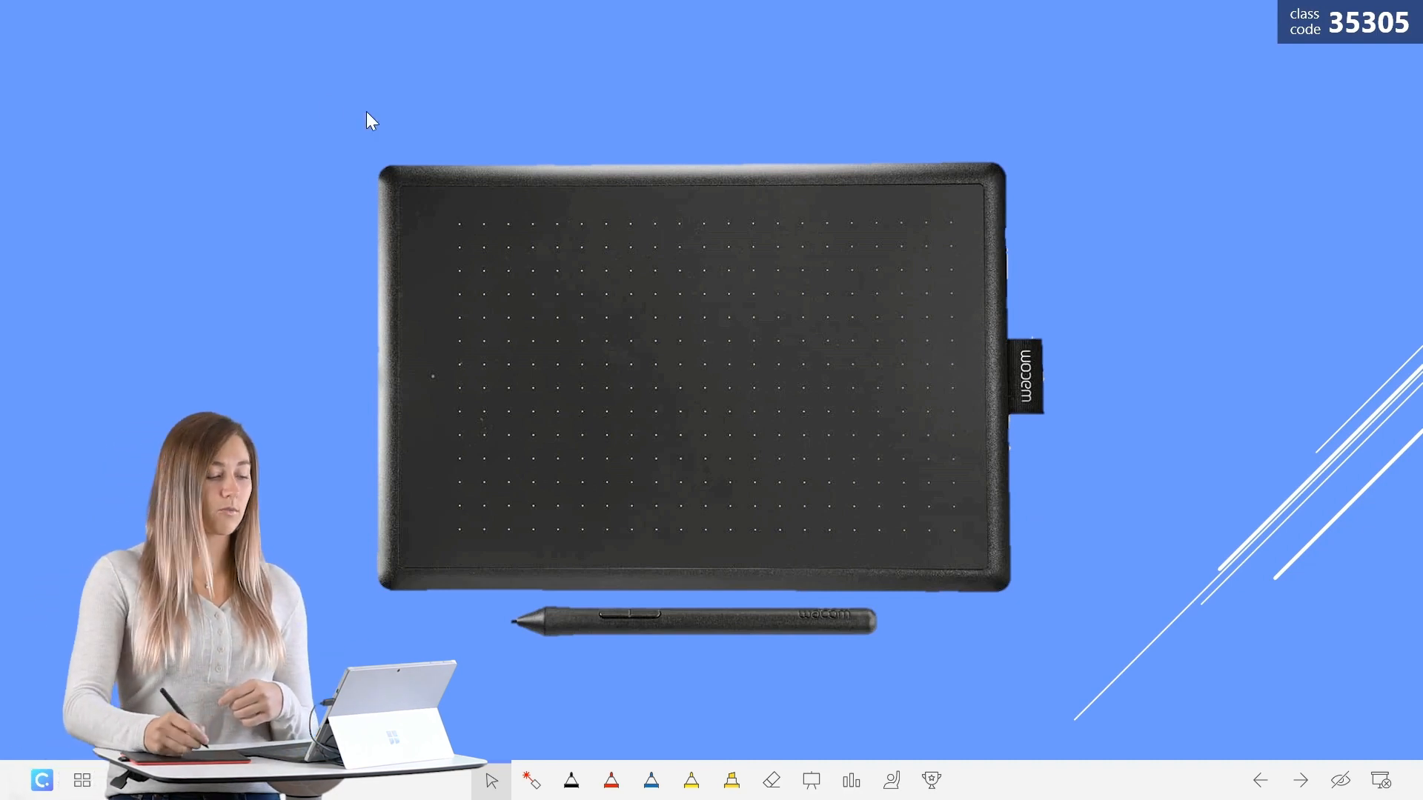
# With the red pen, write 'Hello' on the tablet image and near the top-left corner
pyautogui.click(610, 781)
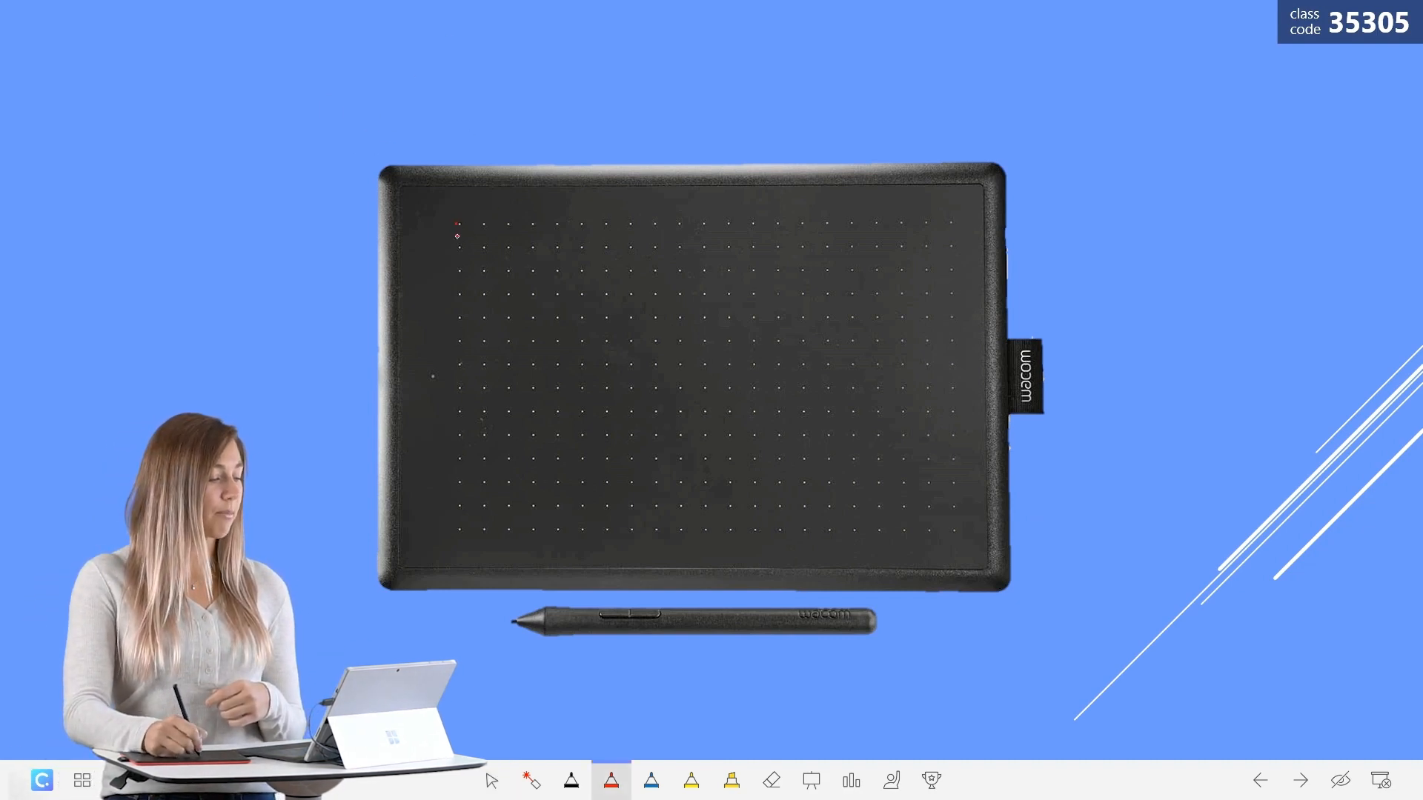
pyautogui.moveTo(454, 227); pyautogui.dragTo(495, 227)
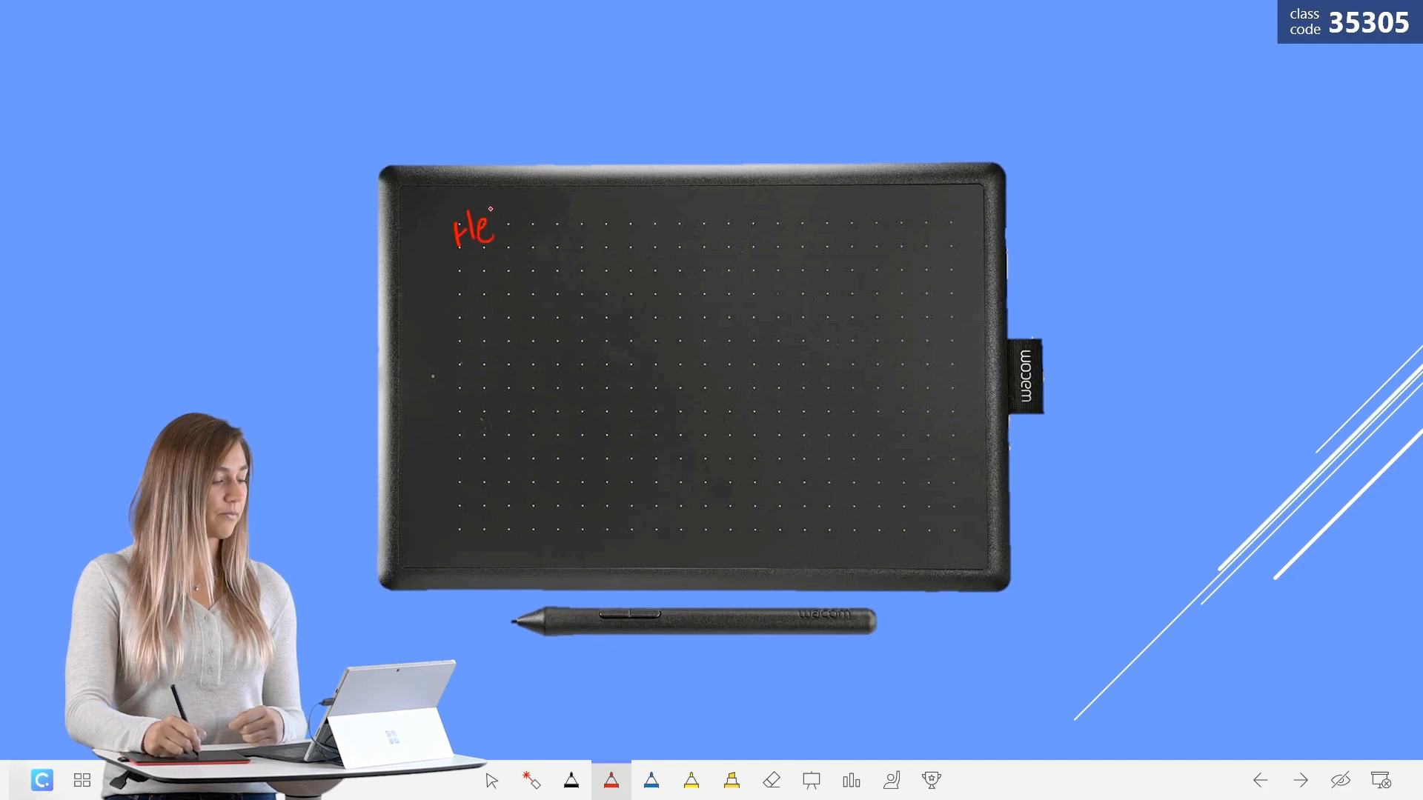
pyautogui.moveTo(490, 222); pyautogui.dragTo(540, 222)
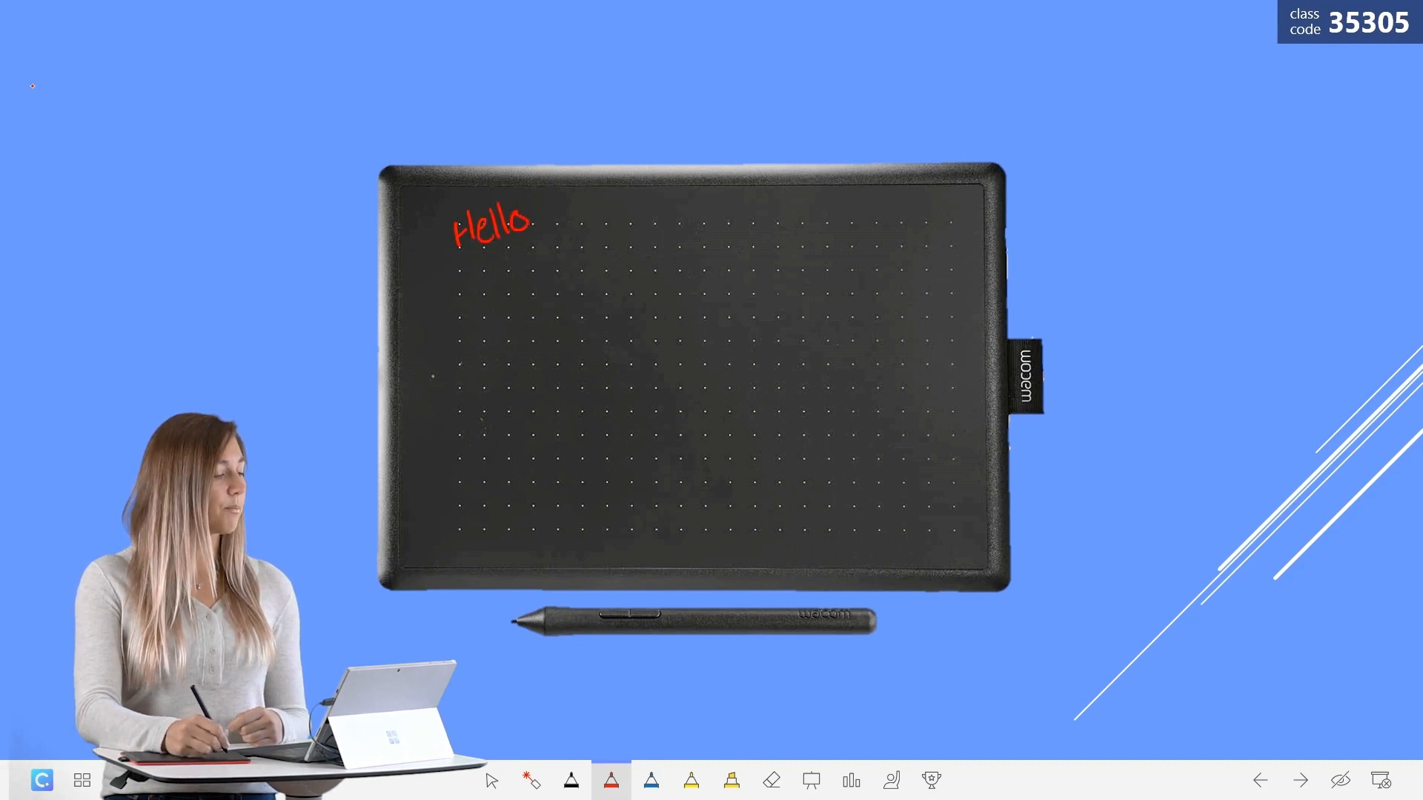
pyautogui.moveTo(32, 81); pyautogui.dragTo(68, 50)
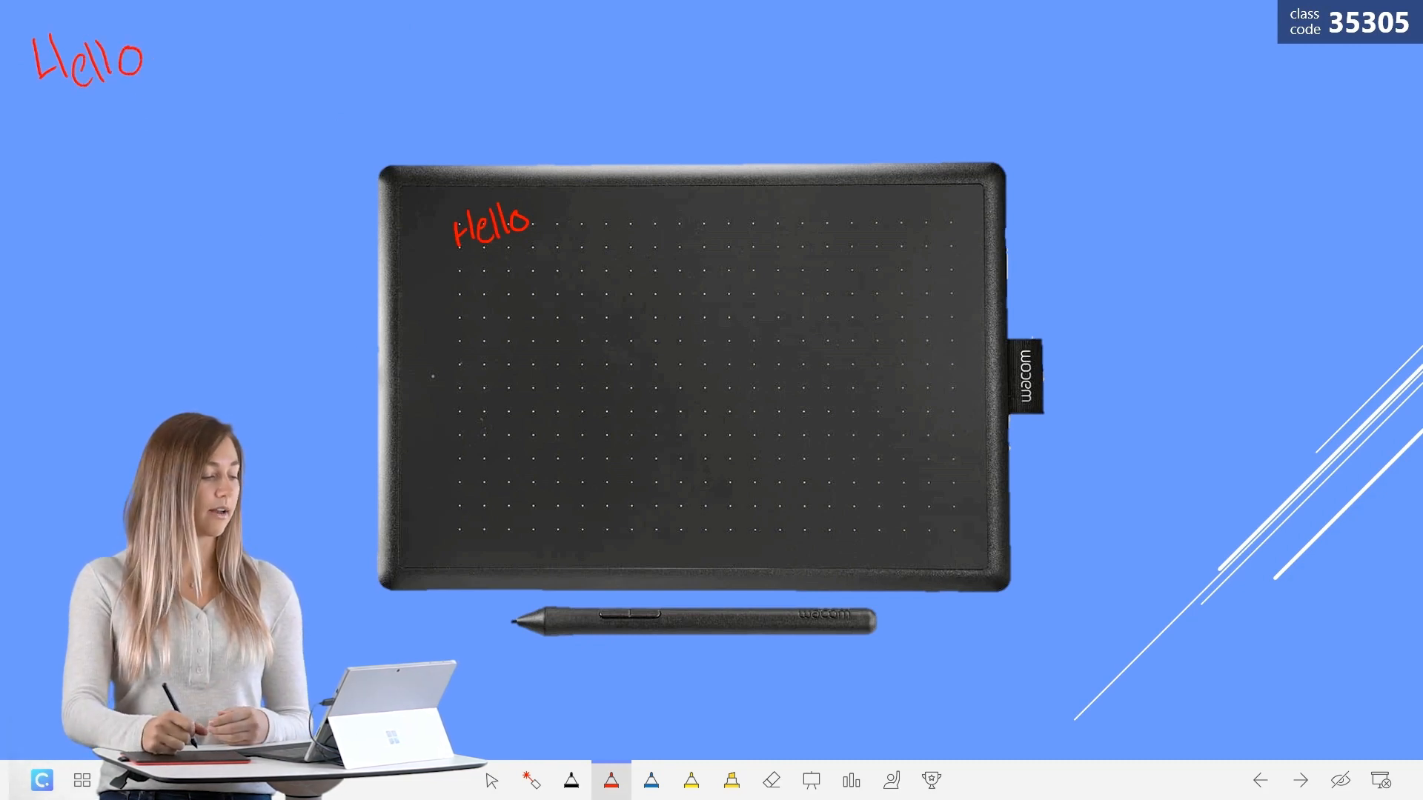
pyautogui.moveTo(532, 781)
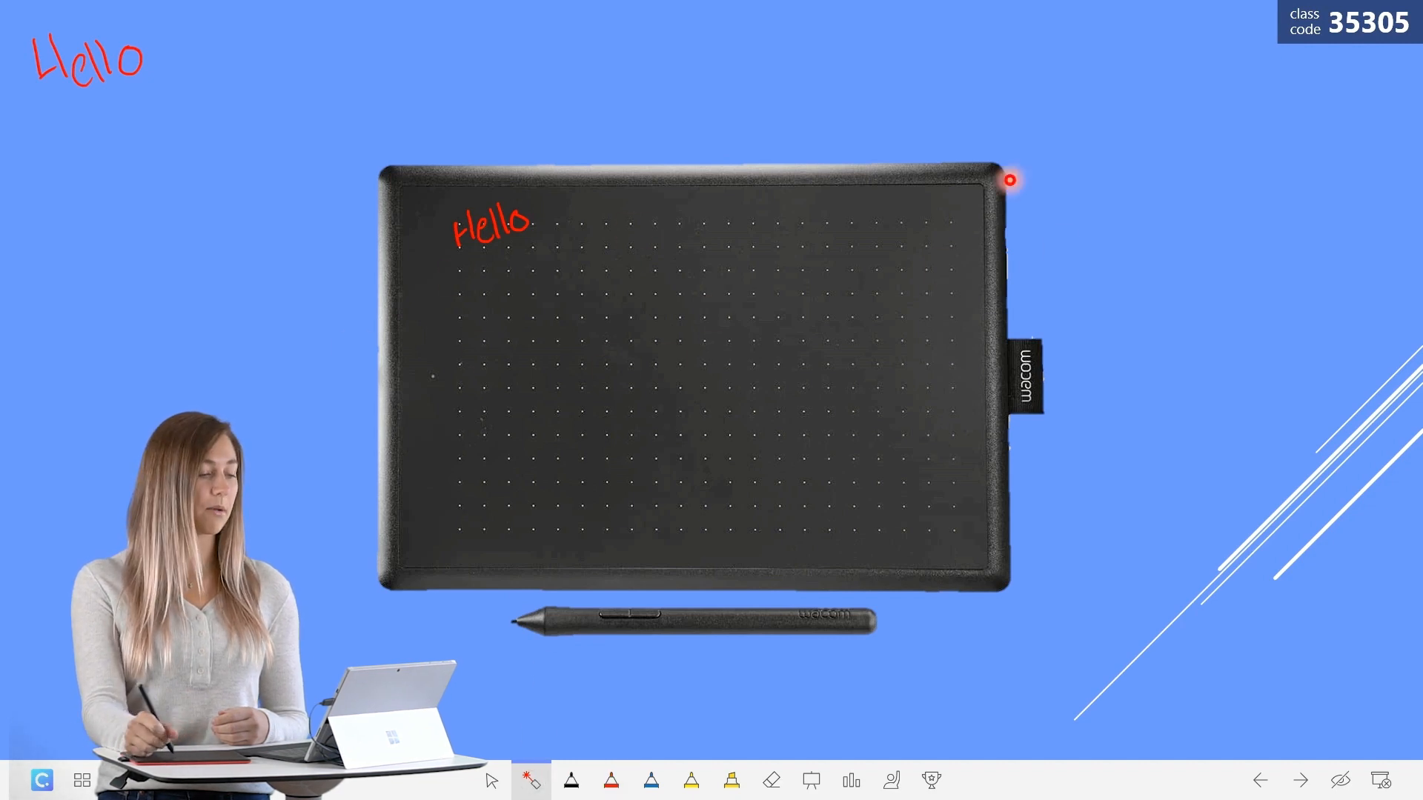
pyautogui.moveTo(601, 381)
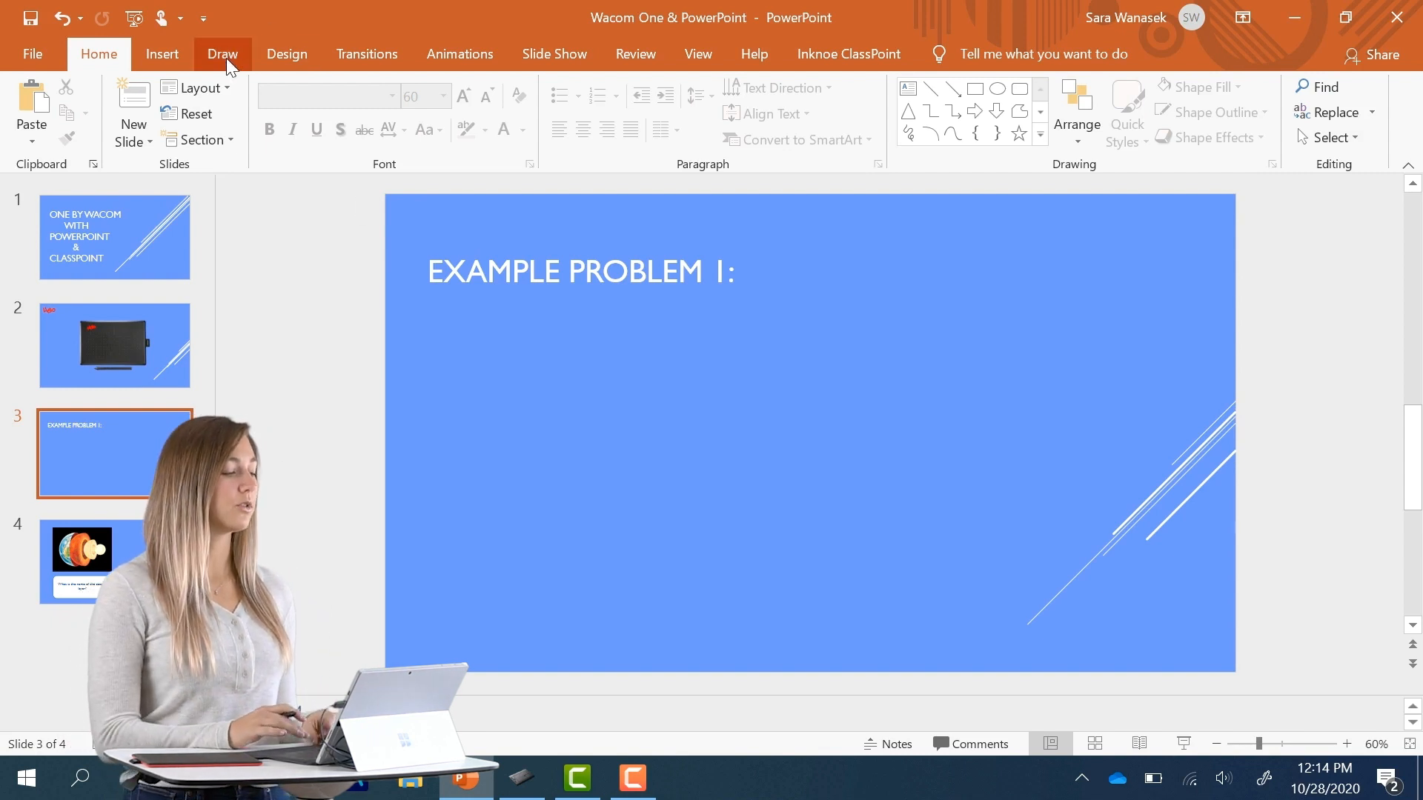
# Handwrite the equation (x+3)²=4 in red ink under Example Problem 1
pyautogui.click(223, 53)
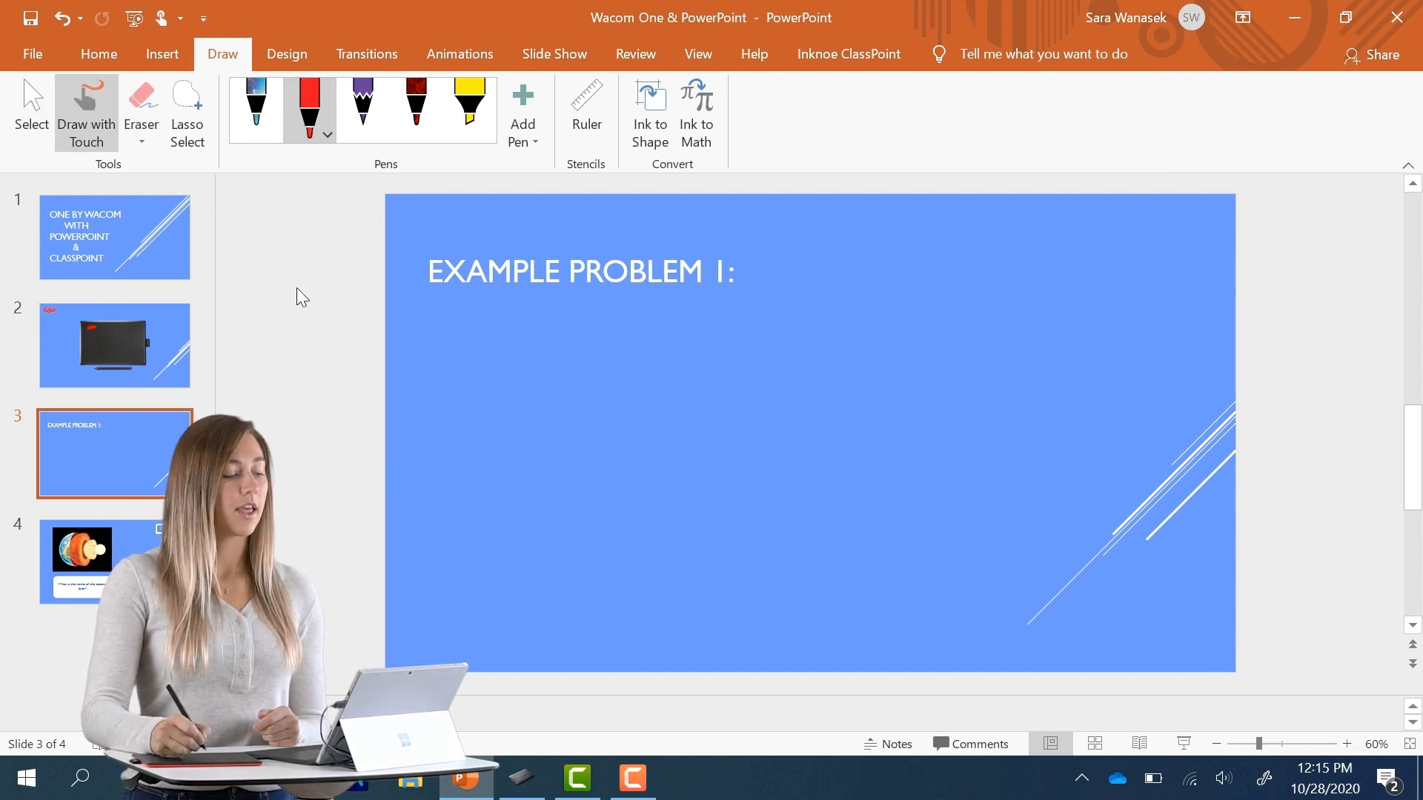
pyautogui.moveTo(544, 313); pyautogui.dragTo(540, 359)
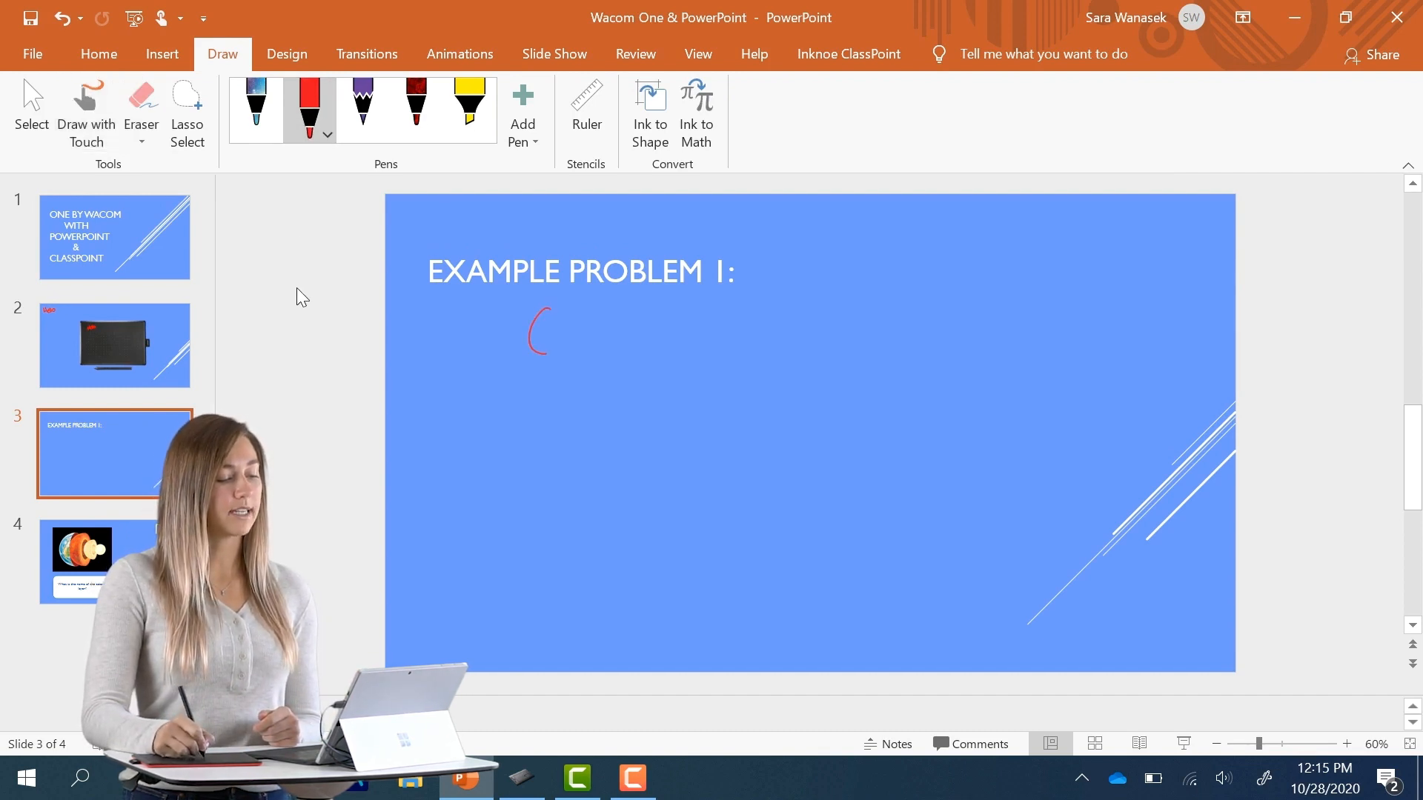
pyautogui.moveTo(545, 332); pyautogui.dragTo(635, 335)
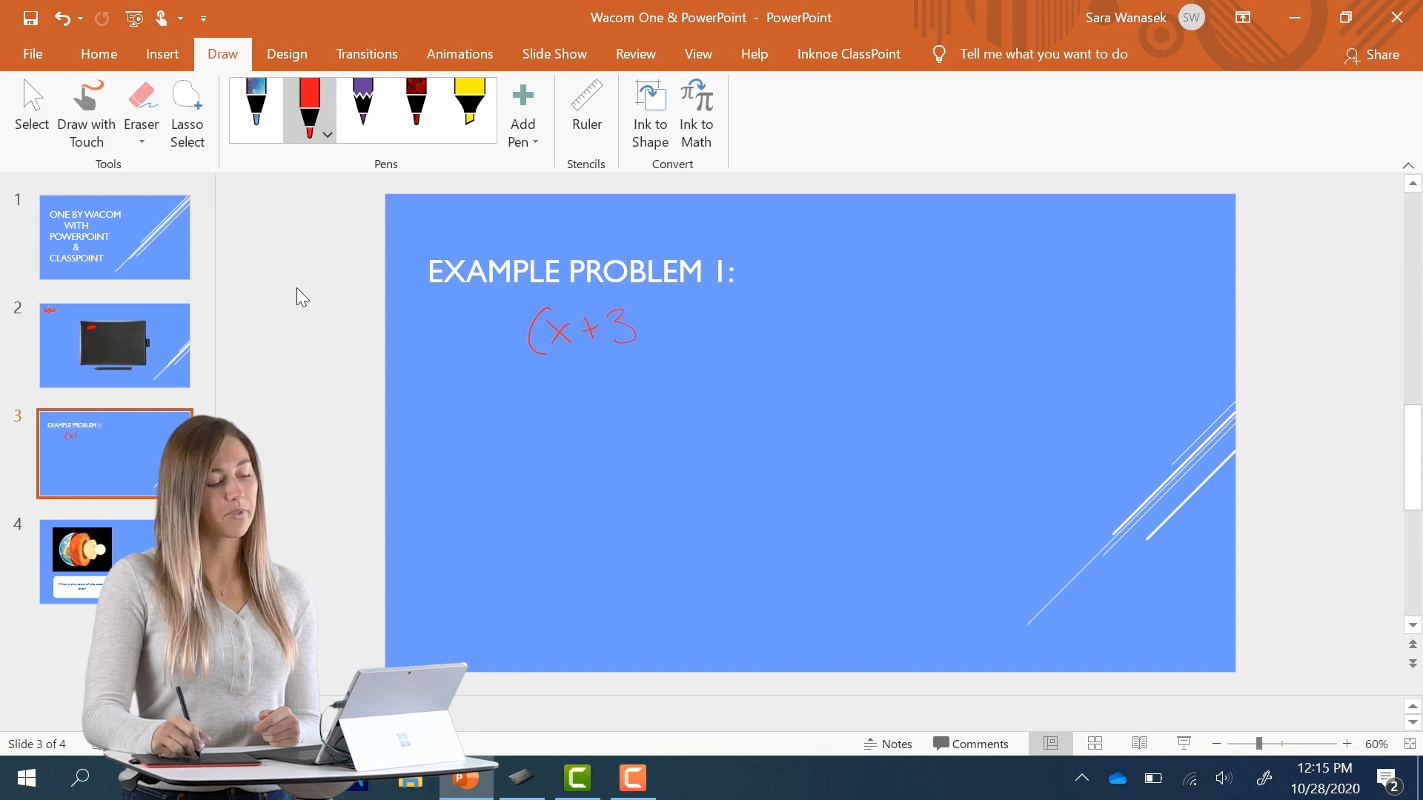
pyautogui.moveTo(654, 331); pyautogui.dragTo(703, 318)
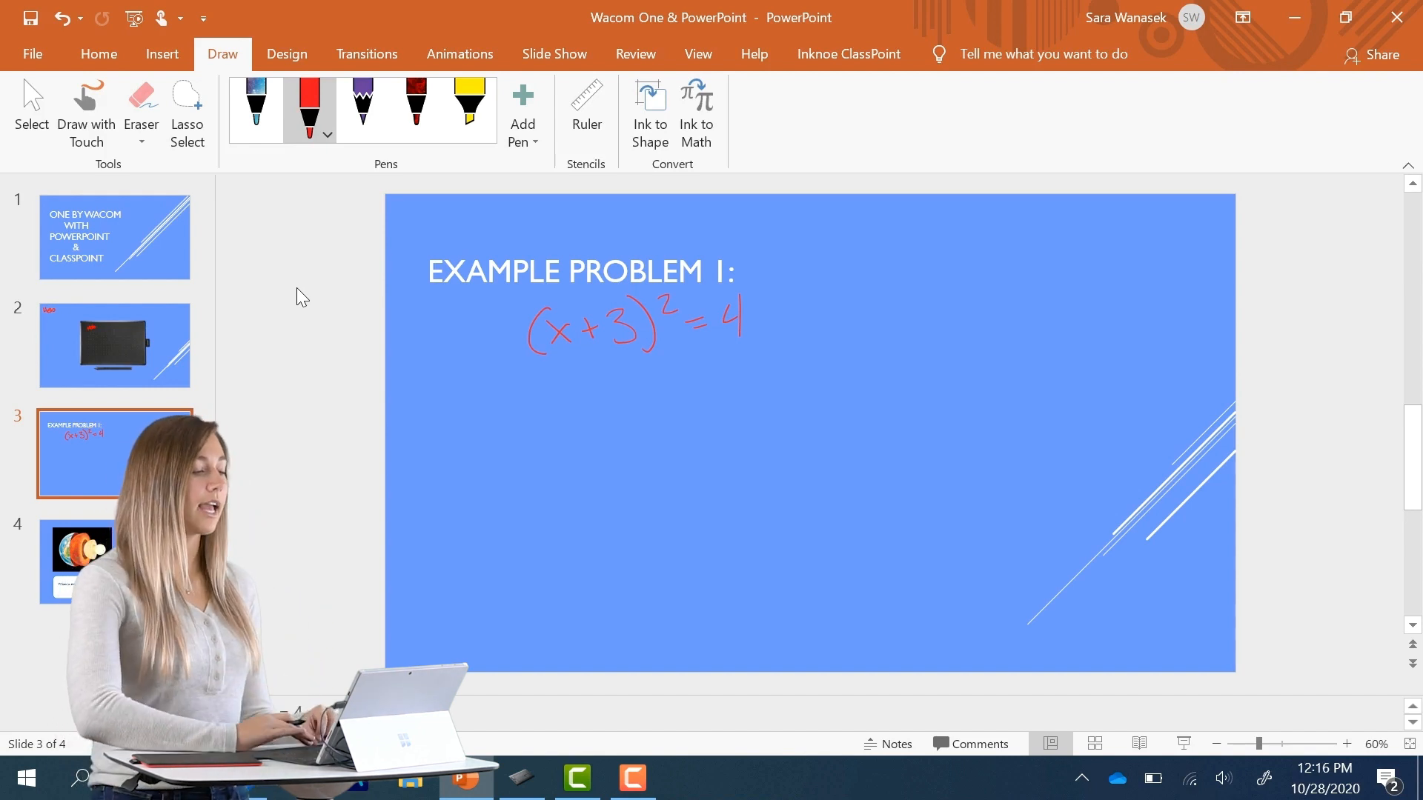
# Set ClassPoint's second pen to white and start the slideshow from this slide
pyautogui.click(848, 53)
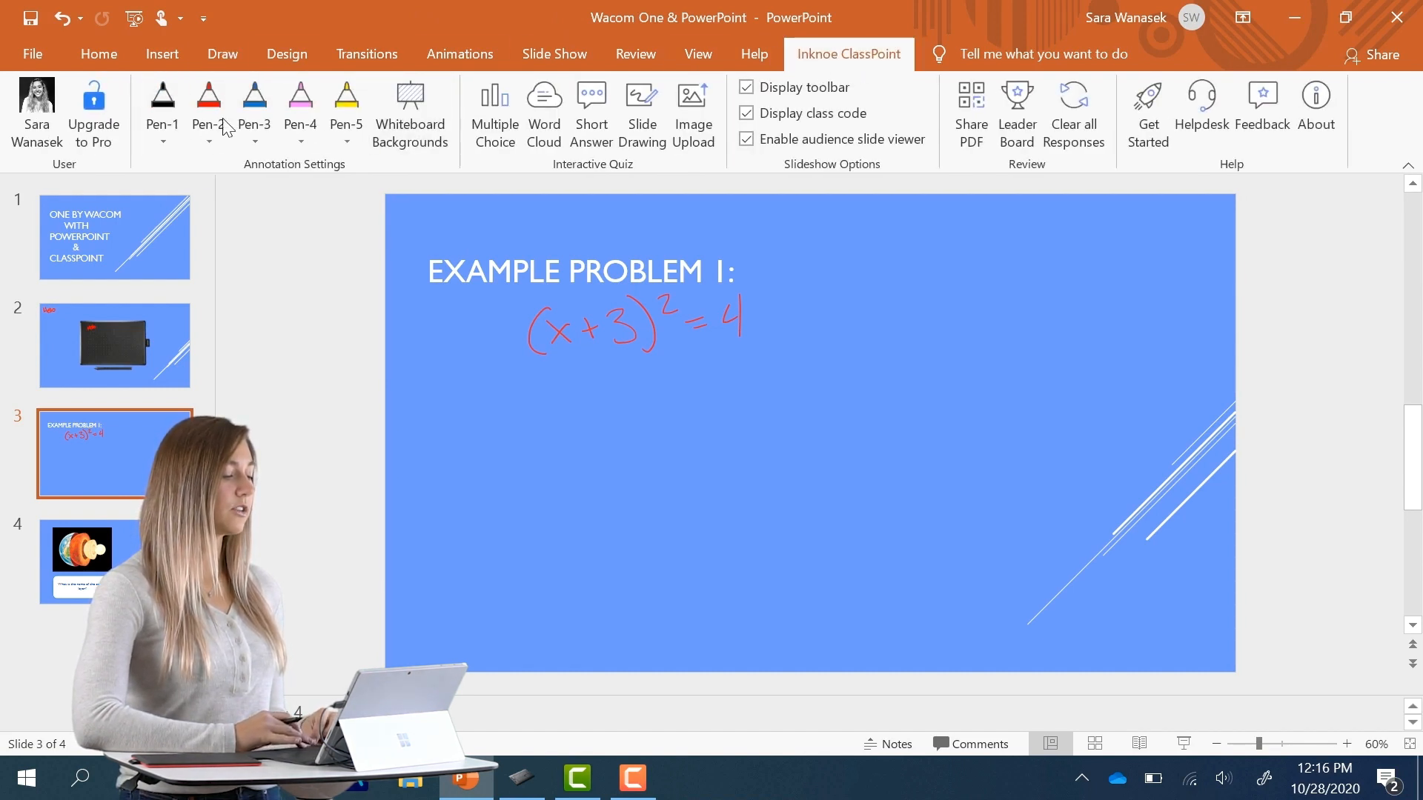
pyautogui.click(346, 113)
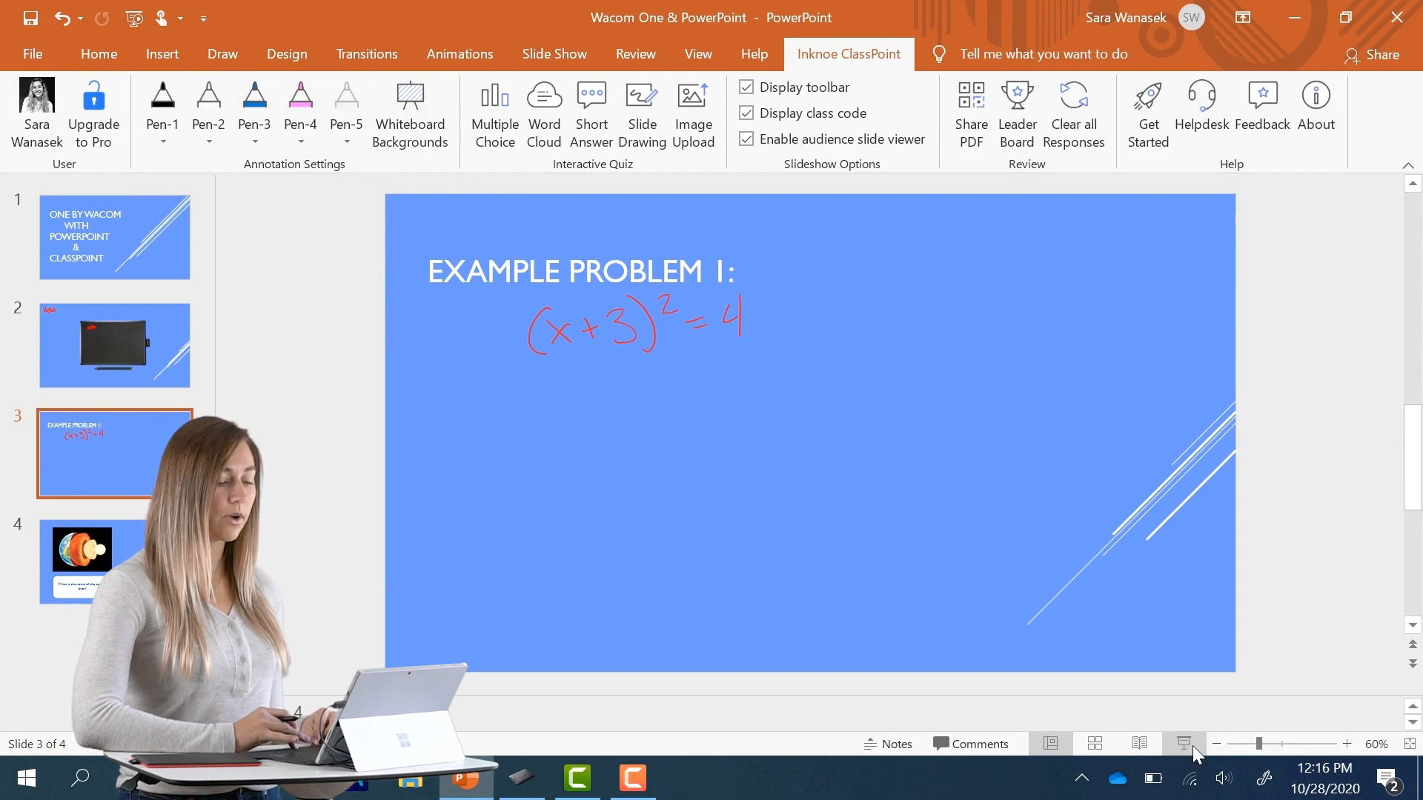
pyautogui.click(1183, 744)
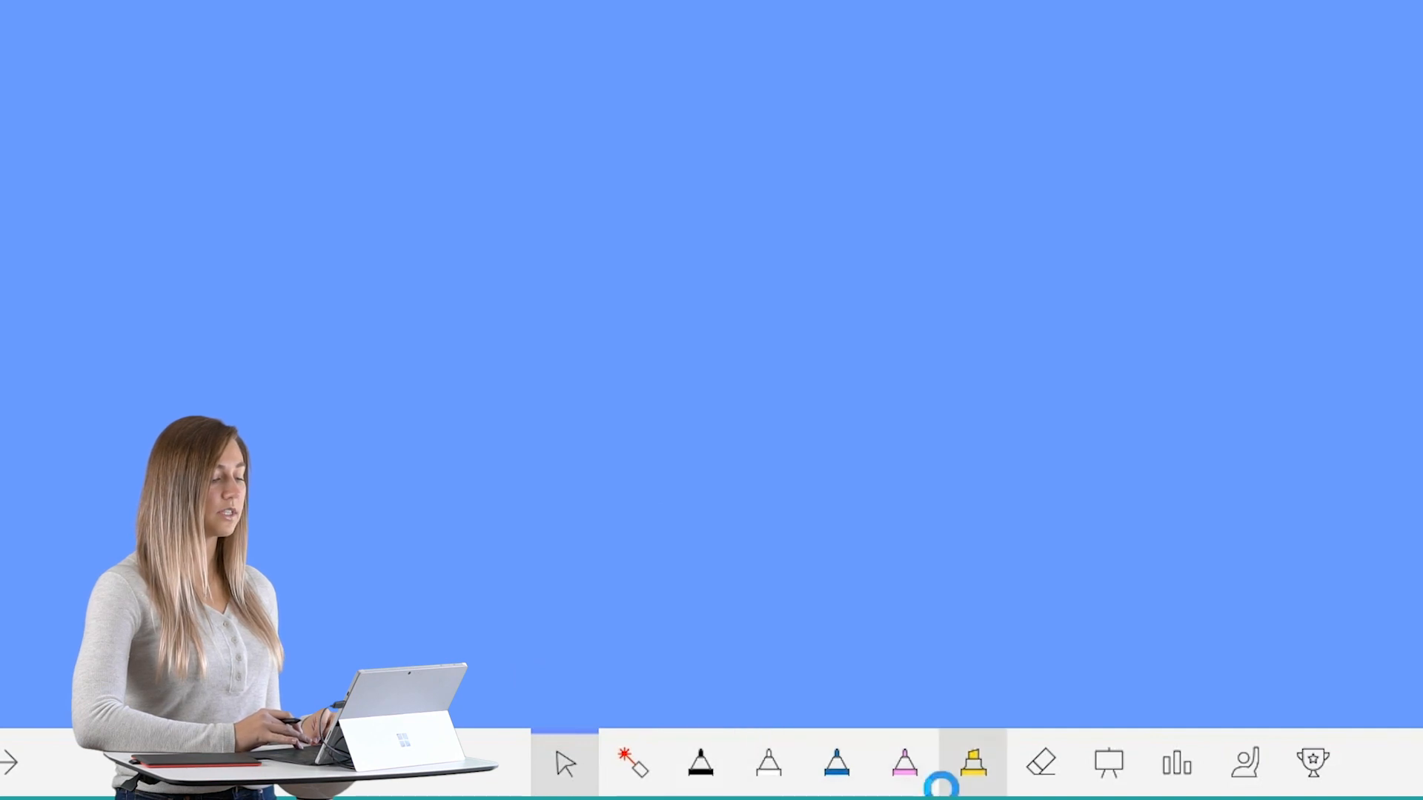
# Select the white pen and write x+3=√4 beneath the red equation
pyautogui.click(767, 764)
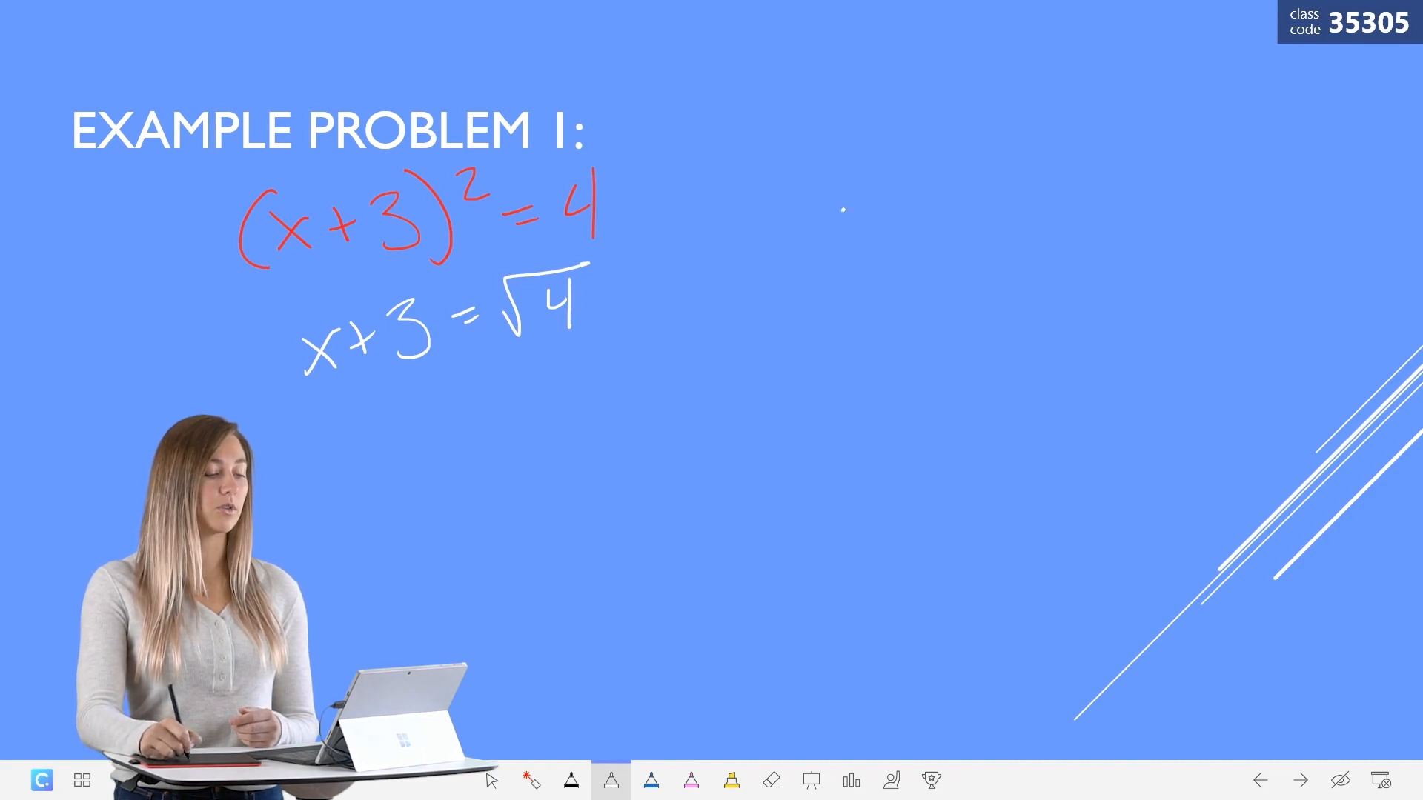
pyautogui.rightClick(844, 210)
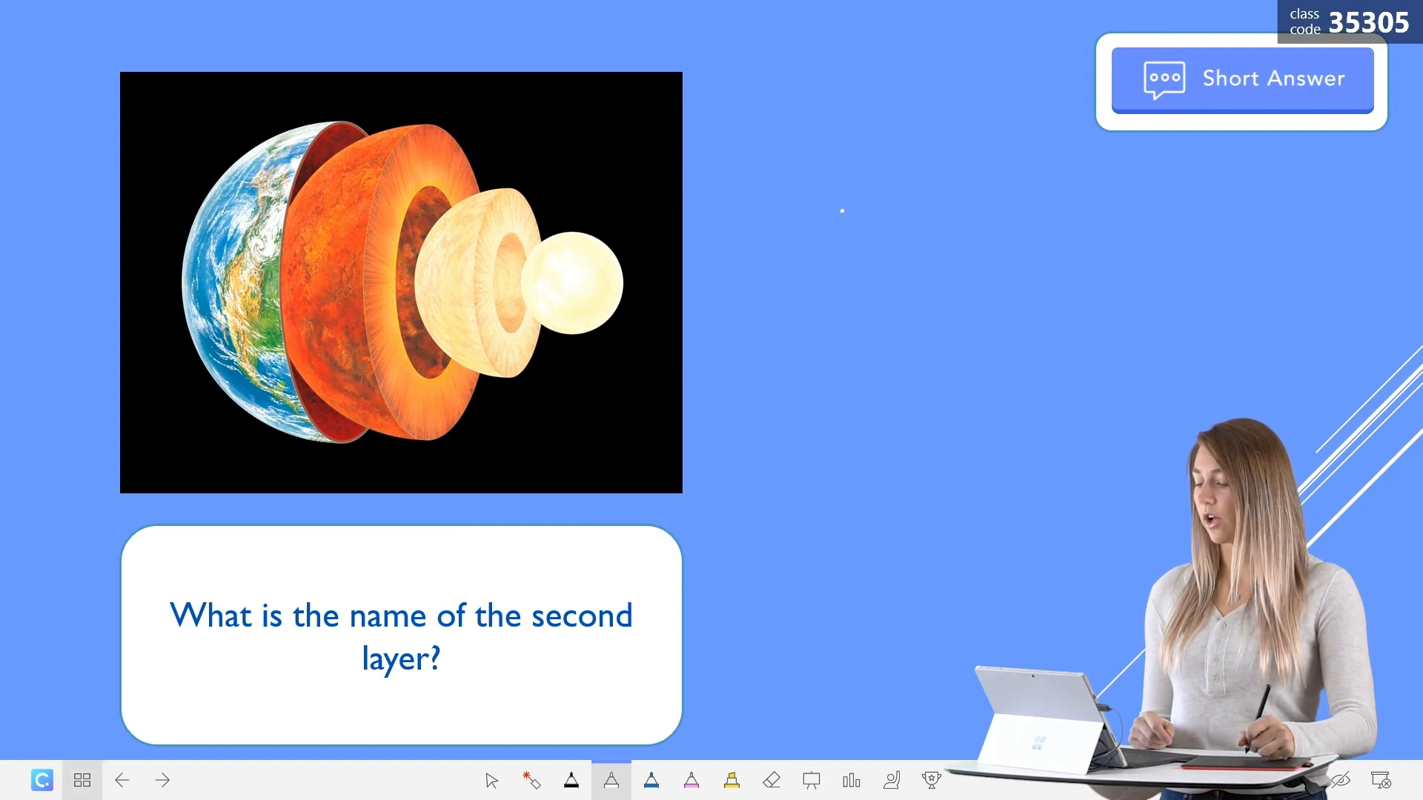
# With the pink pen, draw arrows labelling the core 'core' and the second layer '?'
pyautogui.click(690, 781)
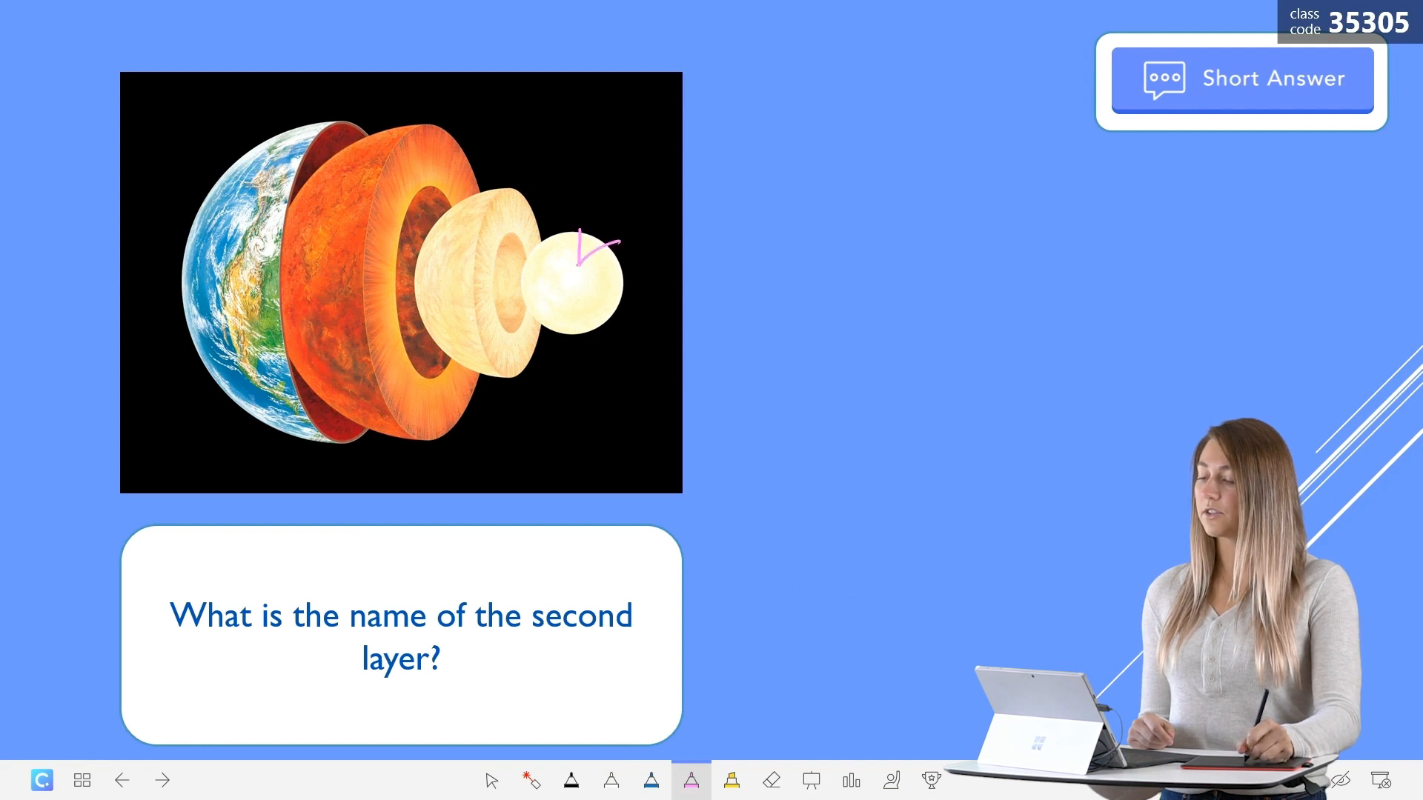
pyautogui.moveTo(581, 258); pyautogui.dragTo(753, 146)
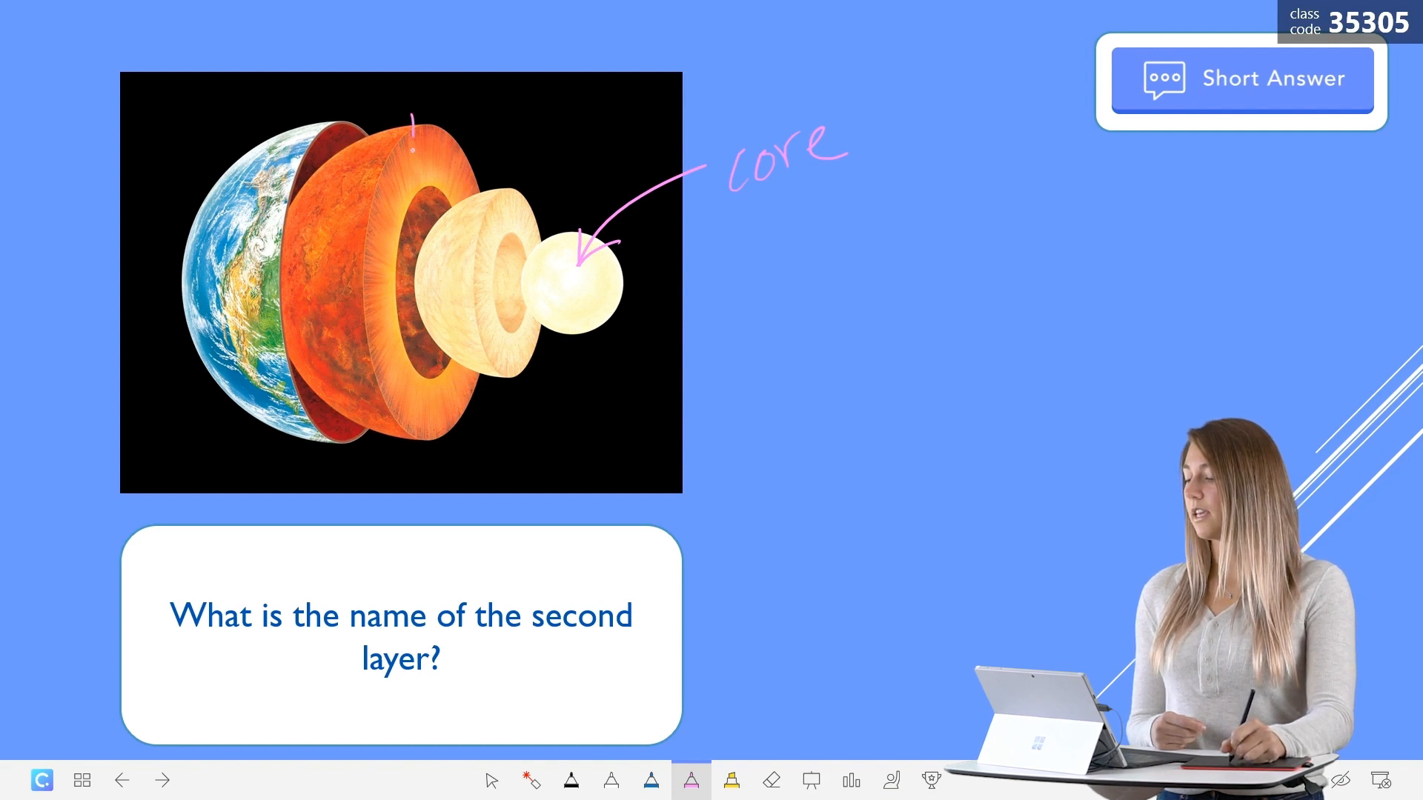
pyautogui.moveTo(571, 45); pyautogui.dragTo(413, 137)
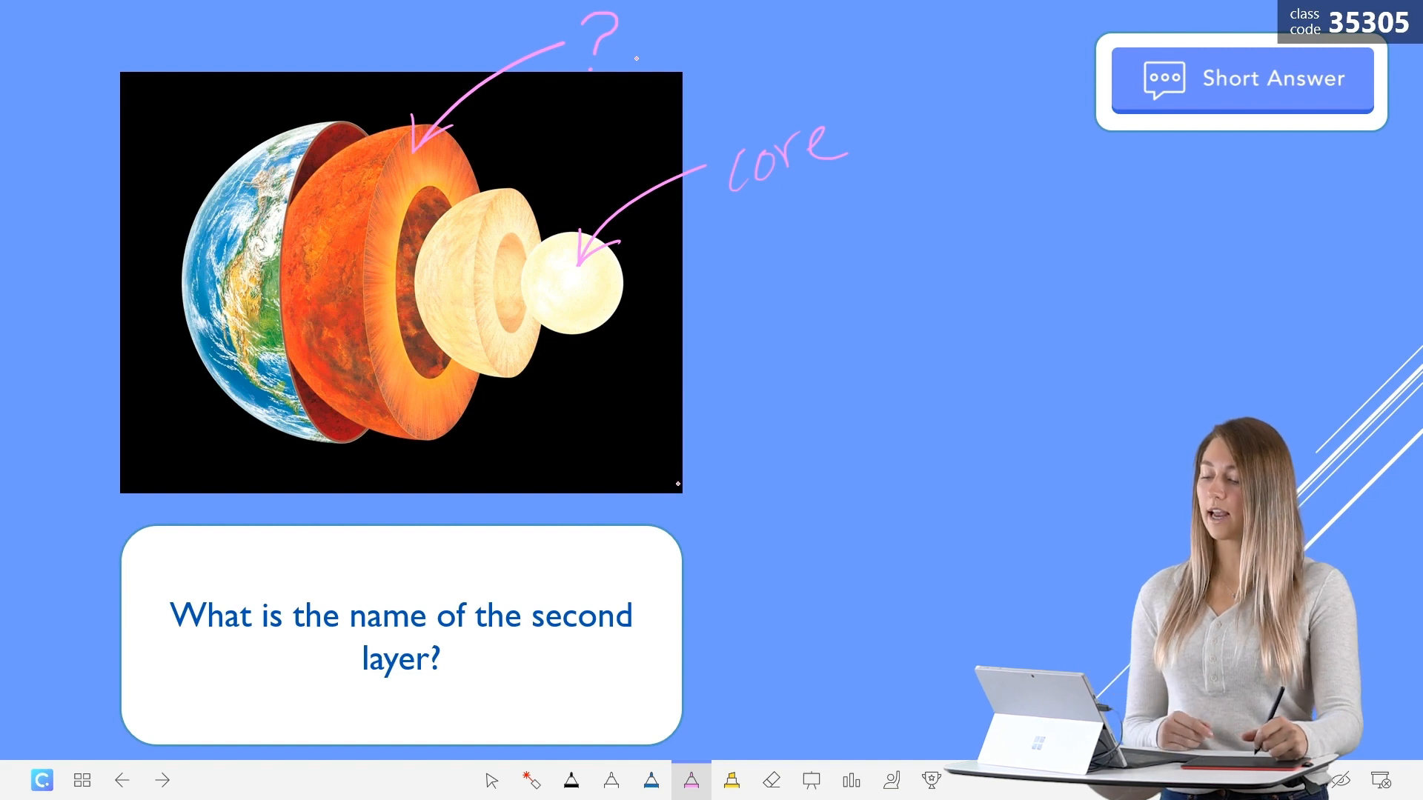
pyautogui.moveTo(810, 780)
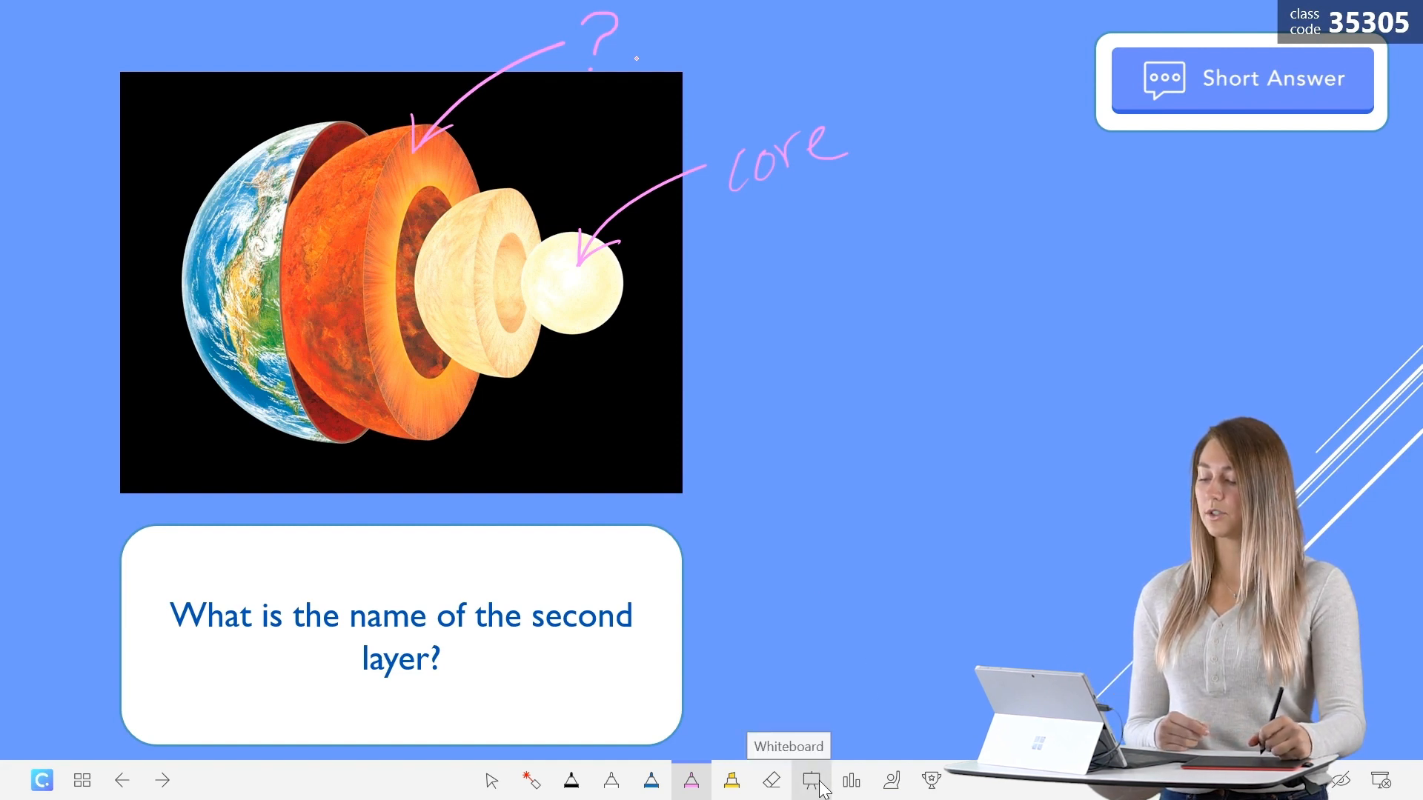
# Dismiss the whiteboard chooser, end the slideshow, and keep the ink annotations
pyautogui.click(810, 781)
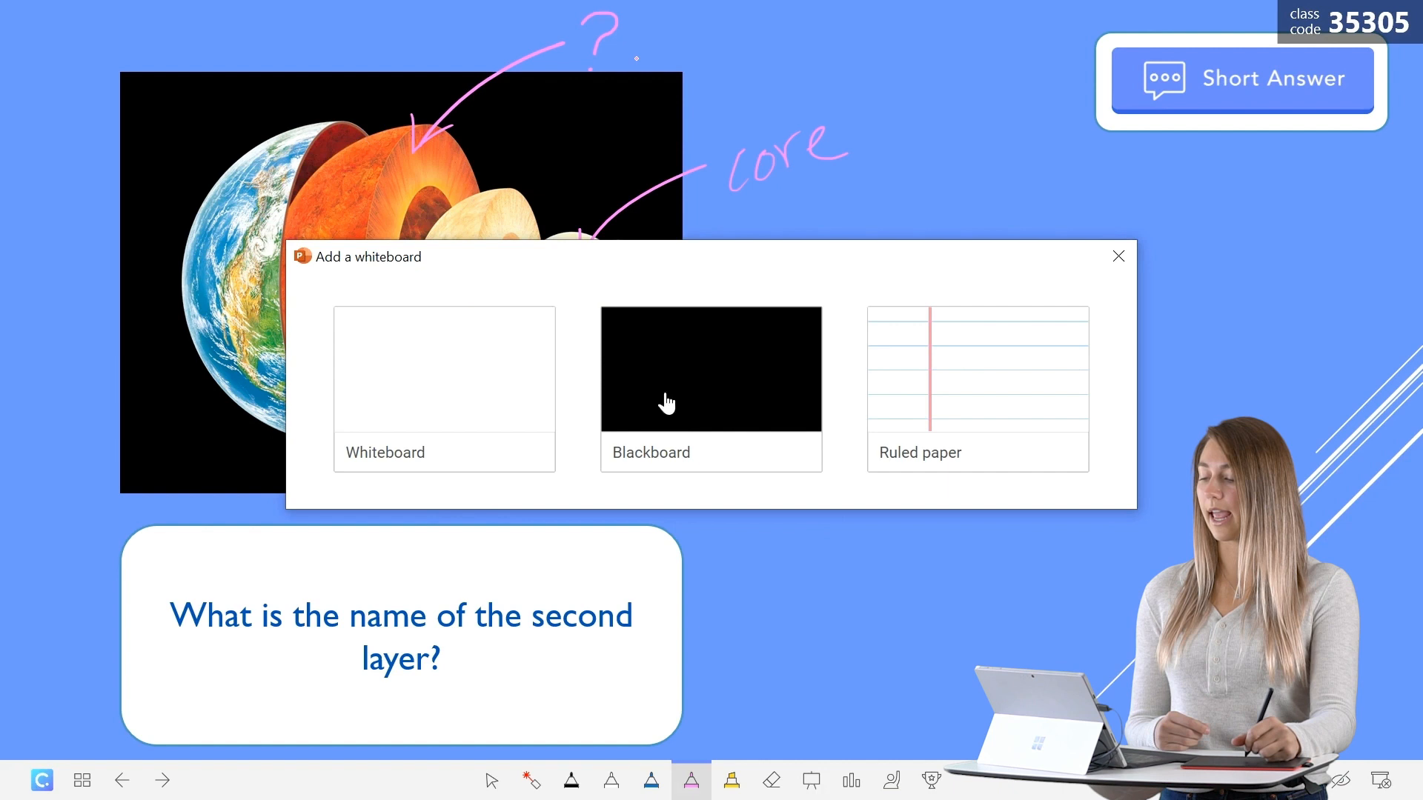
pyautogui.moveTo(792, 416)
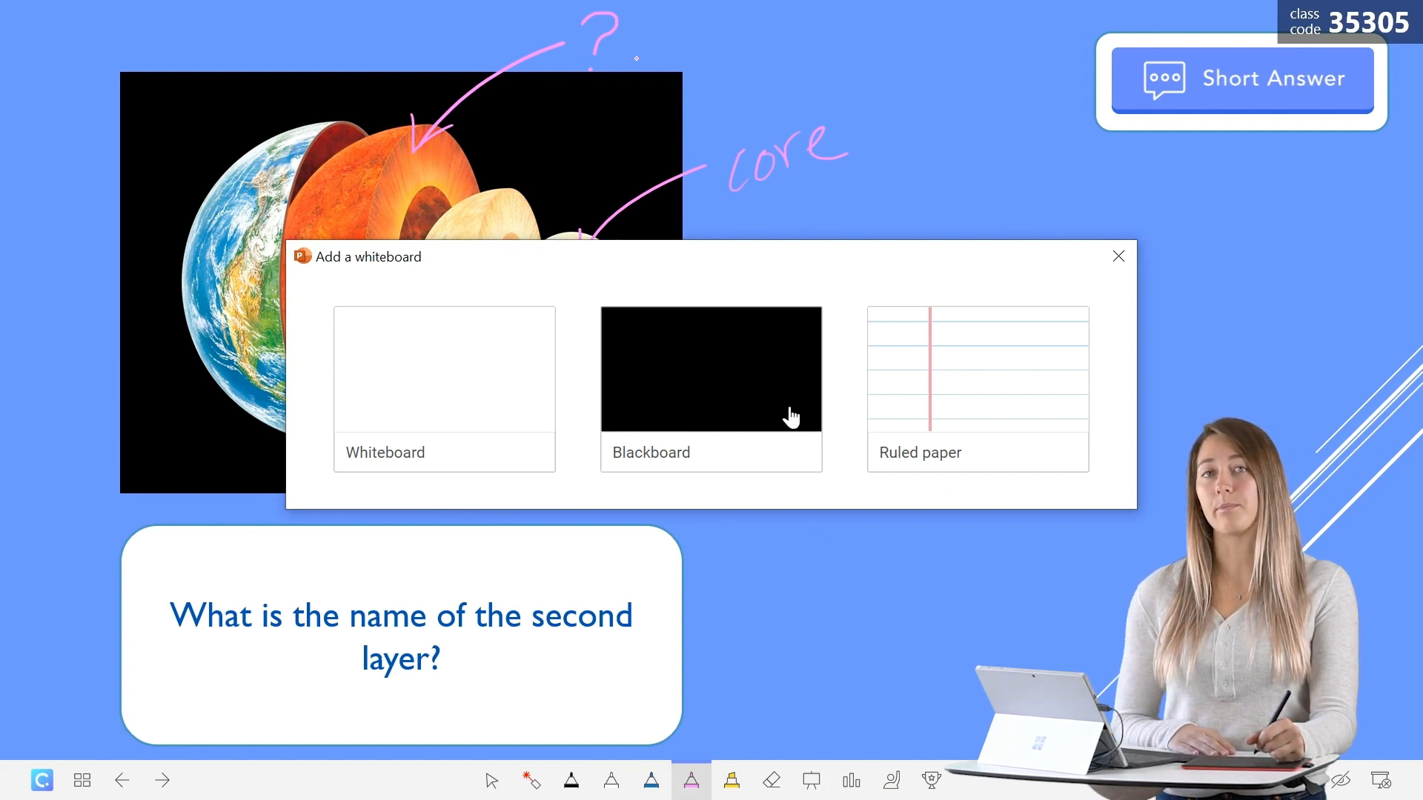
pyautogui.click(1118, 255)
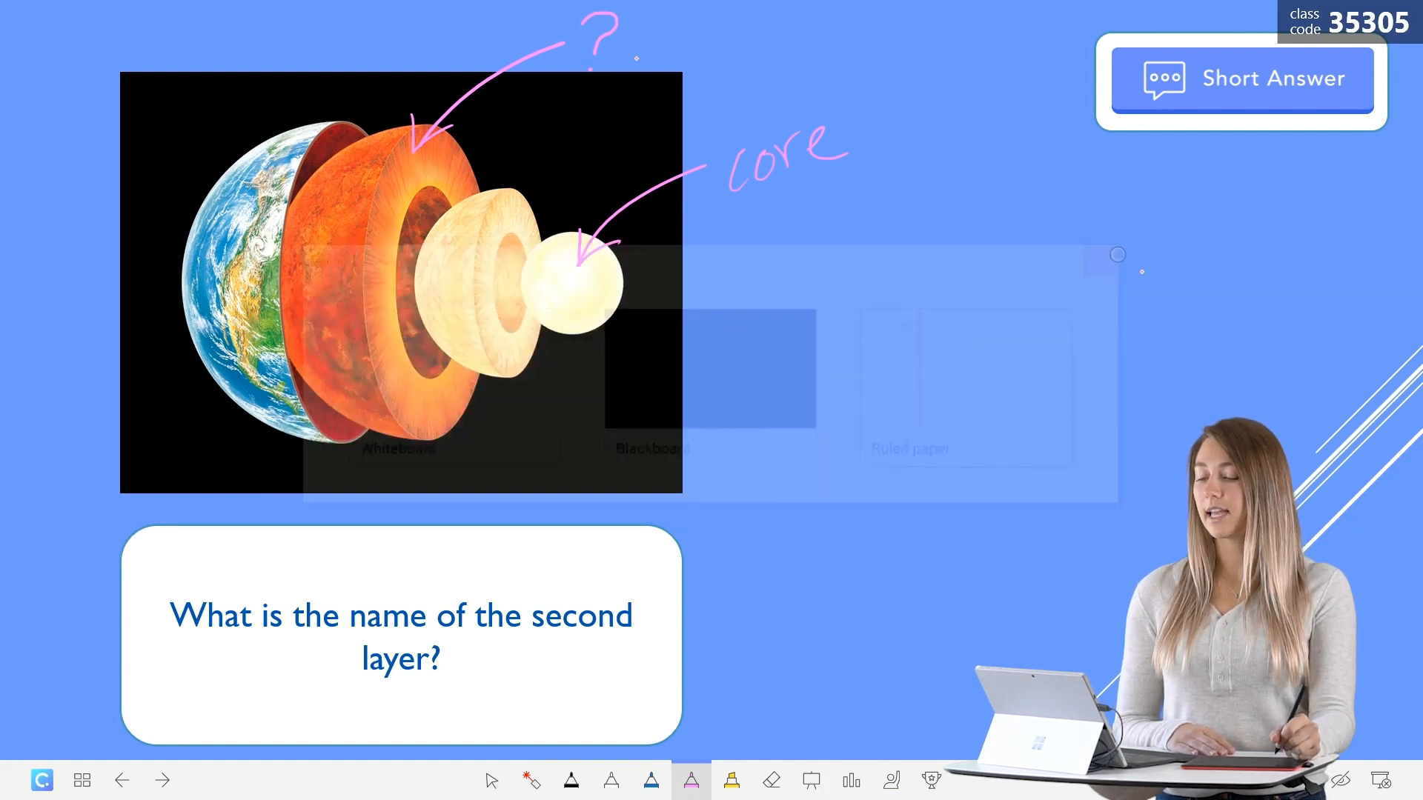
pyautogui.click(490, 780)
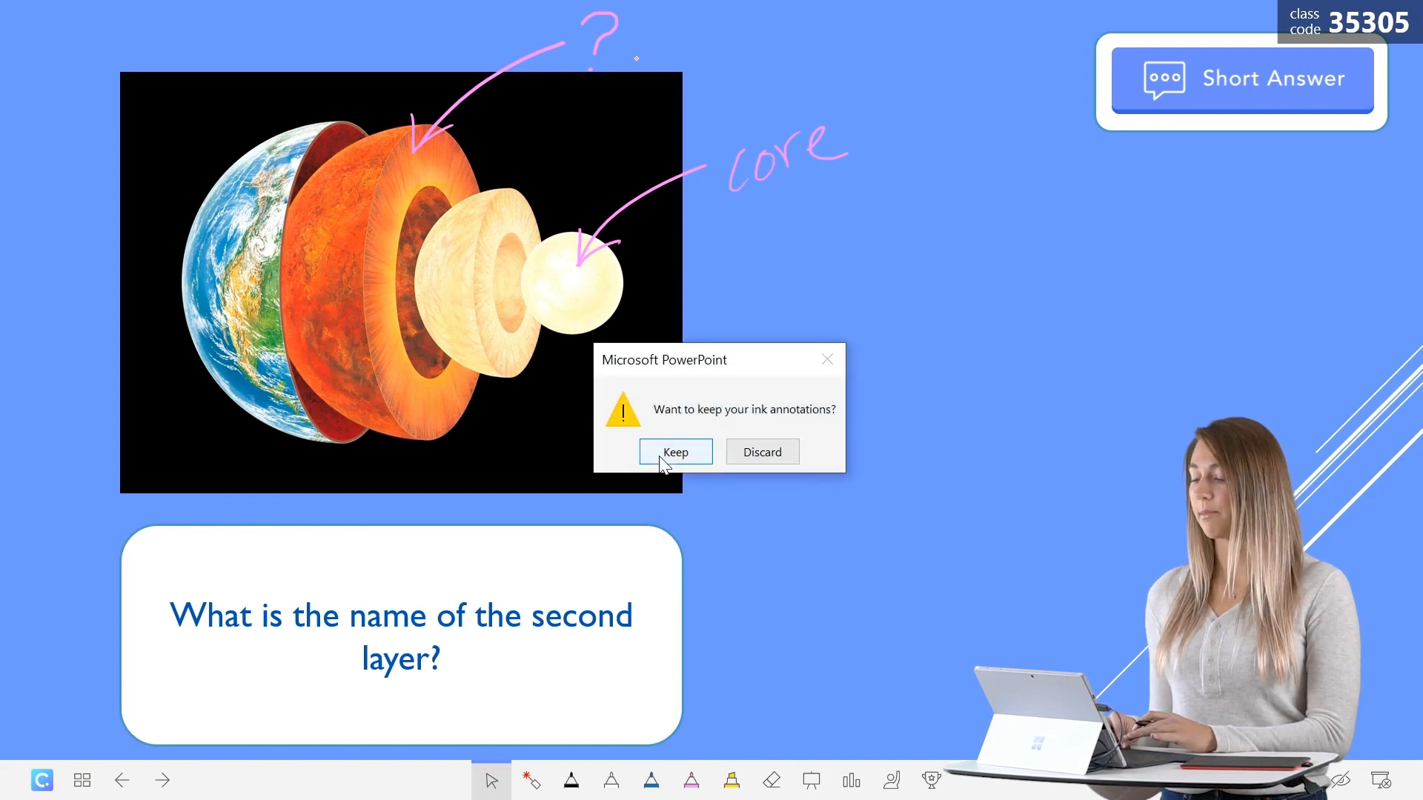
pyautogui.click(674, 451)
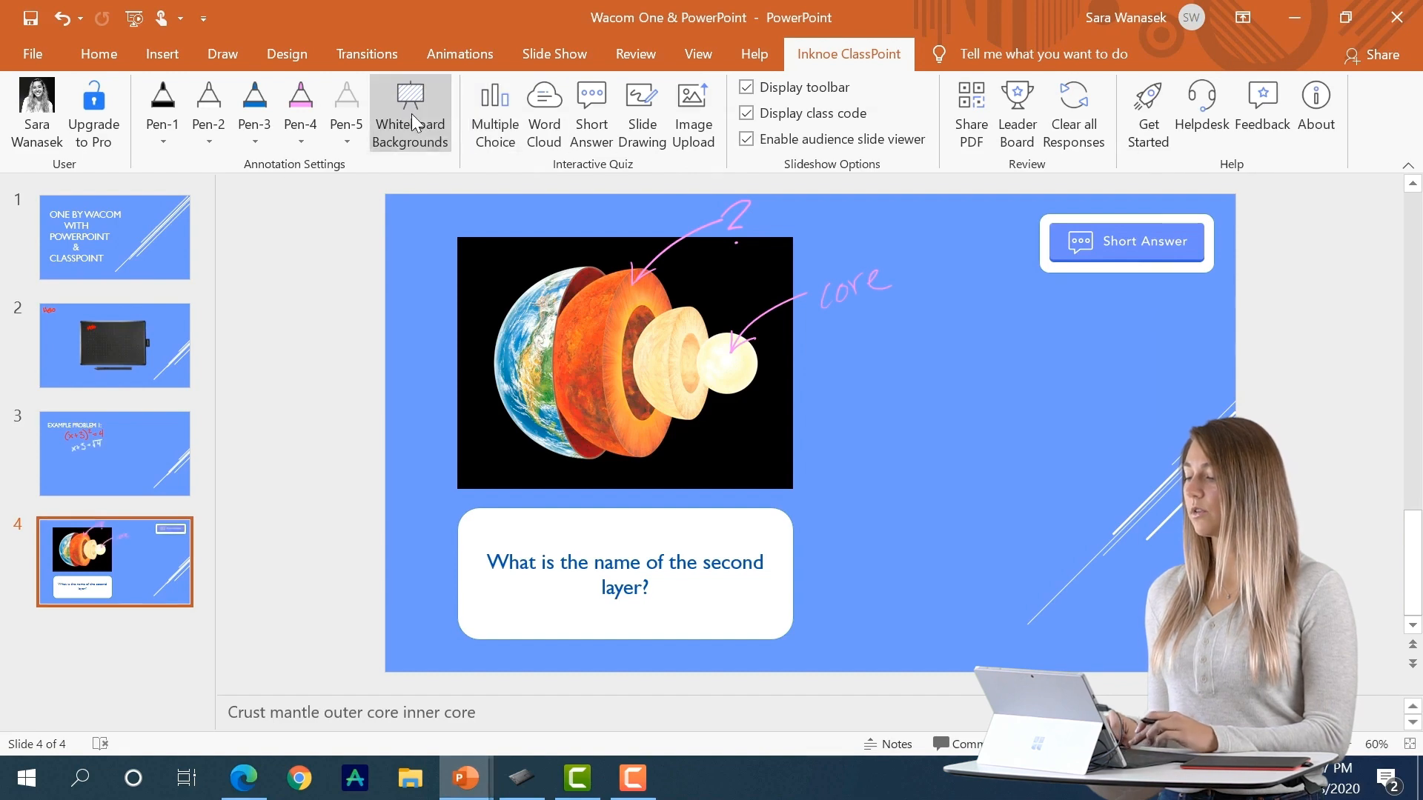
# Add the SWOT grid image as a custom whiteboard background in the first empty slot
pyautogui.click(410, 113)
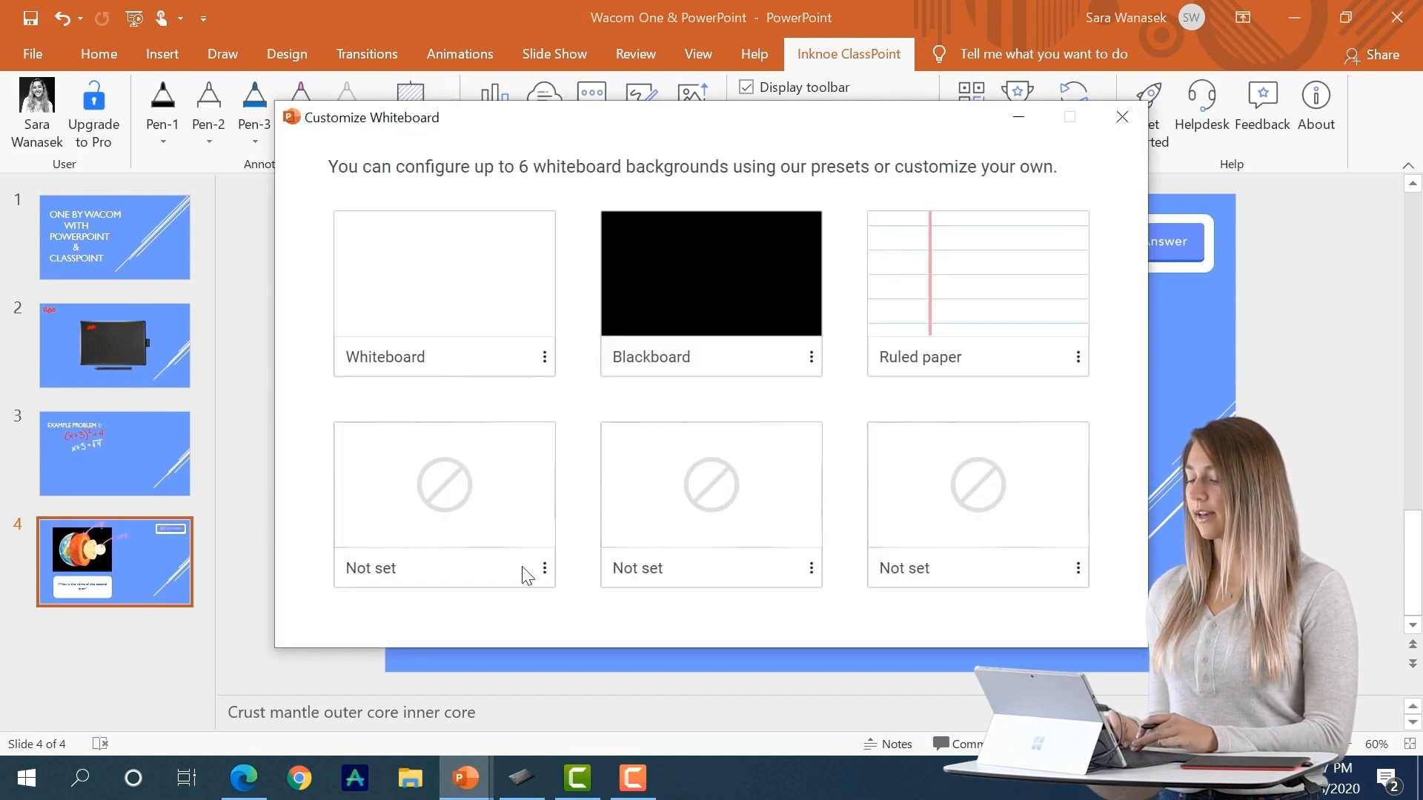
pyautogui.click(543, 568)
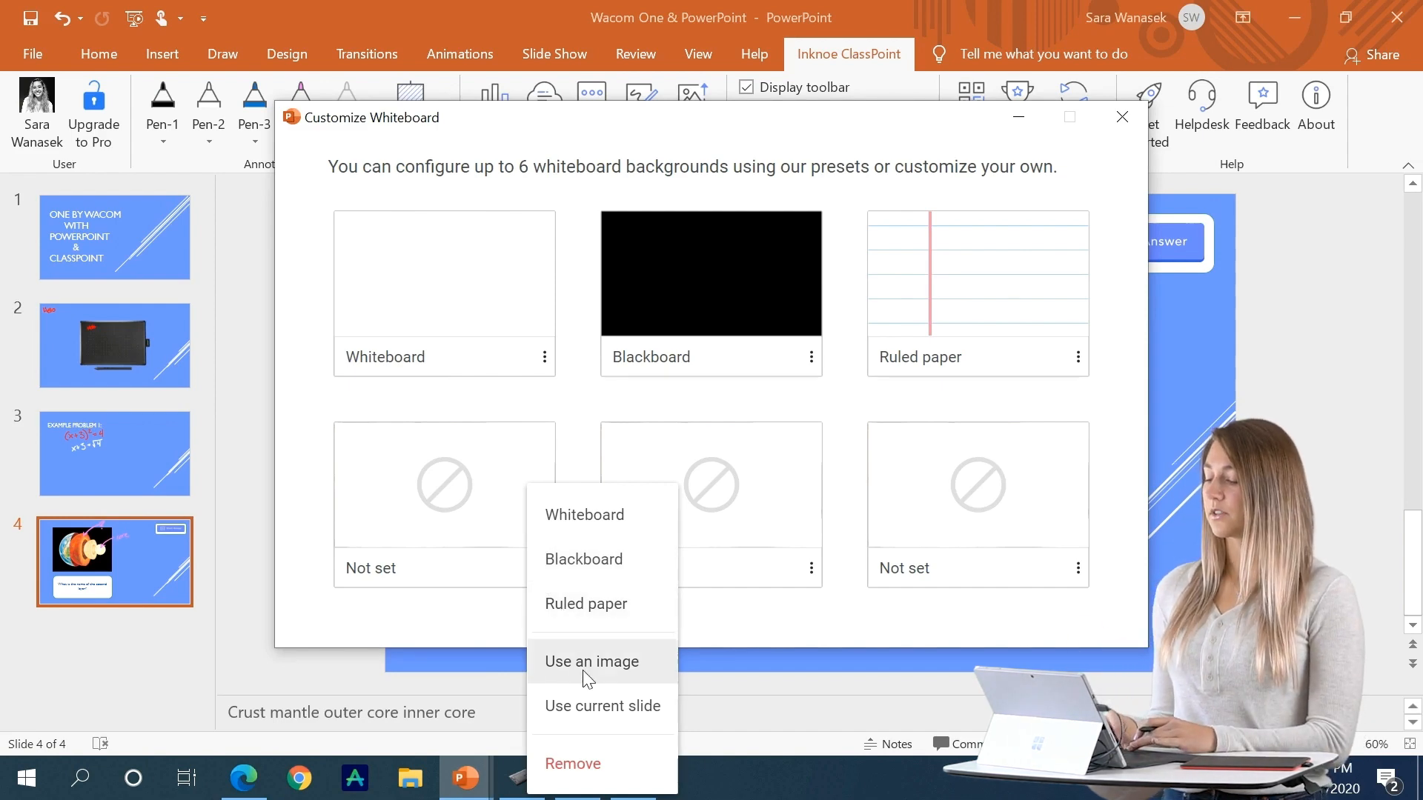
pyautogui.click(591, 661)
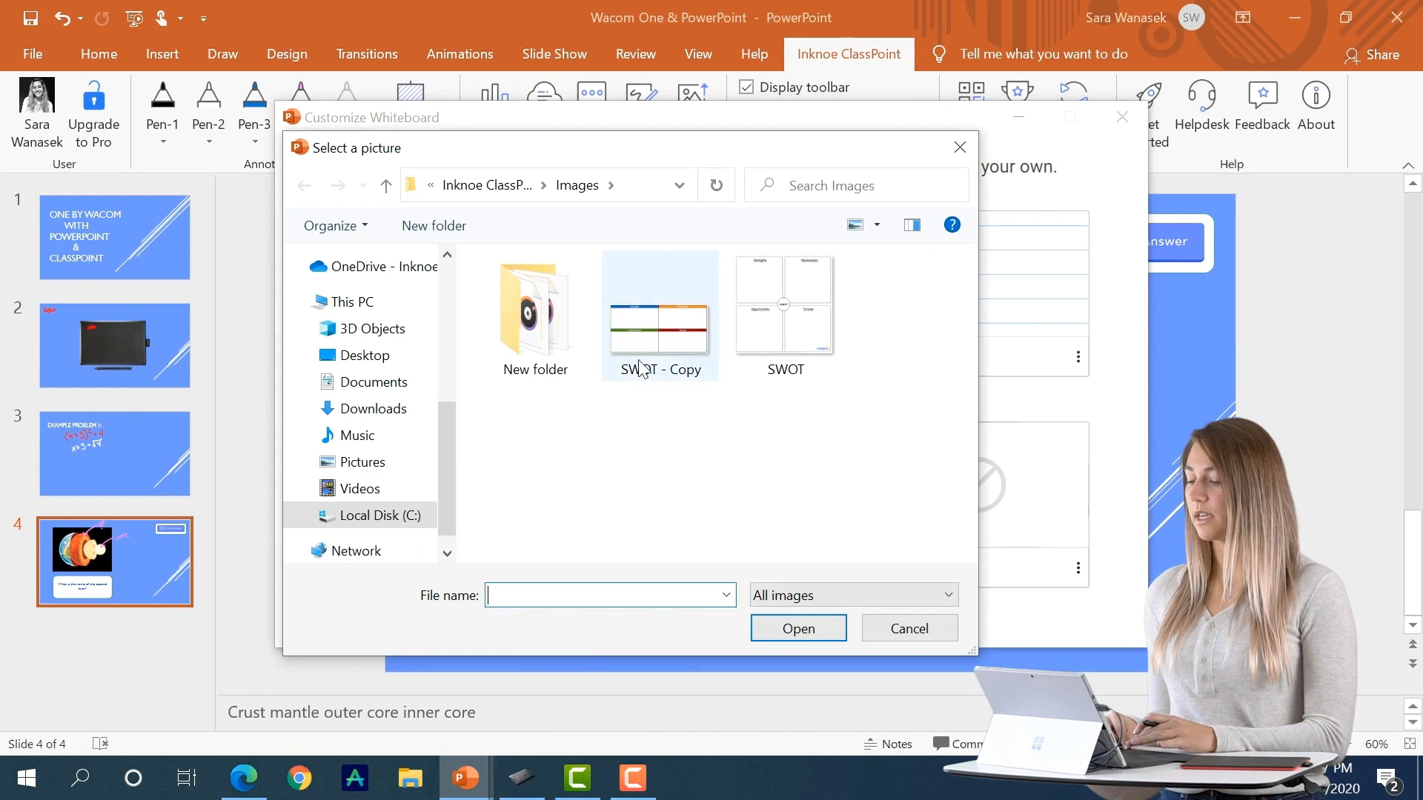
pyautogui.click(798, 628)
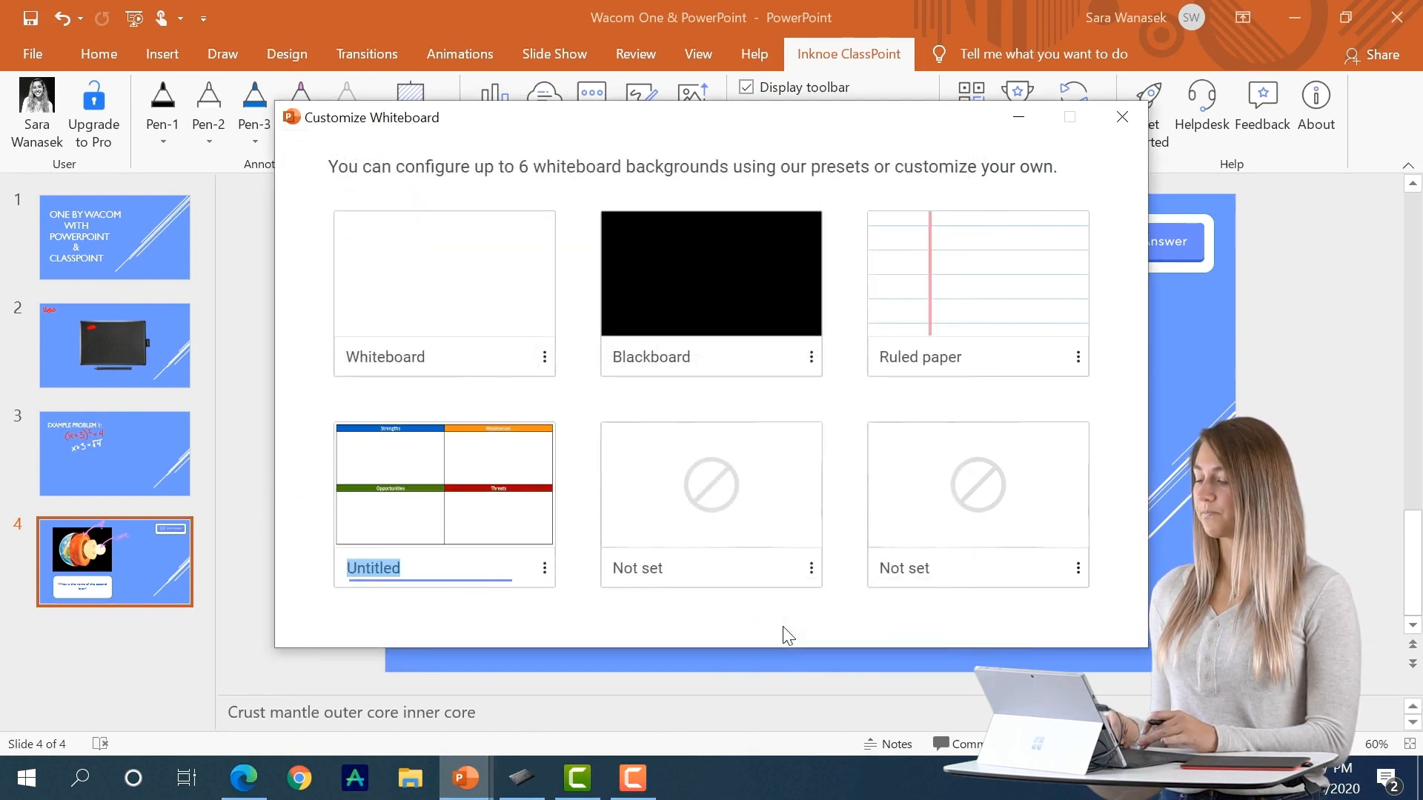
pyautogui.write('SWO')
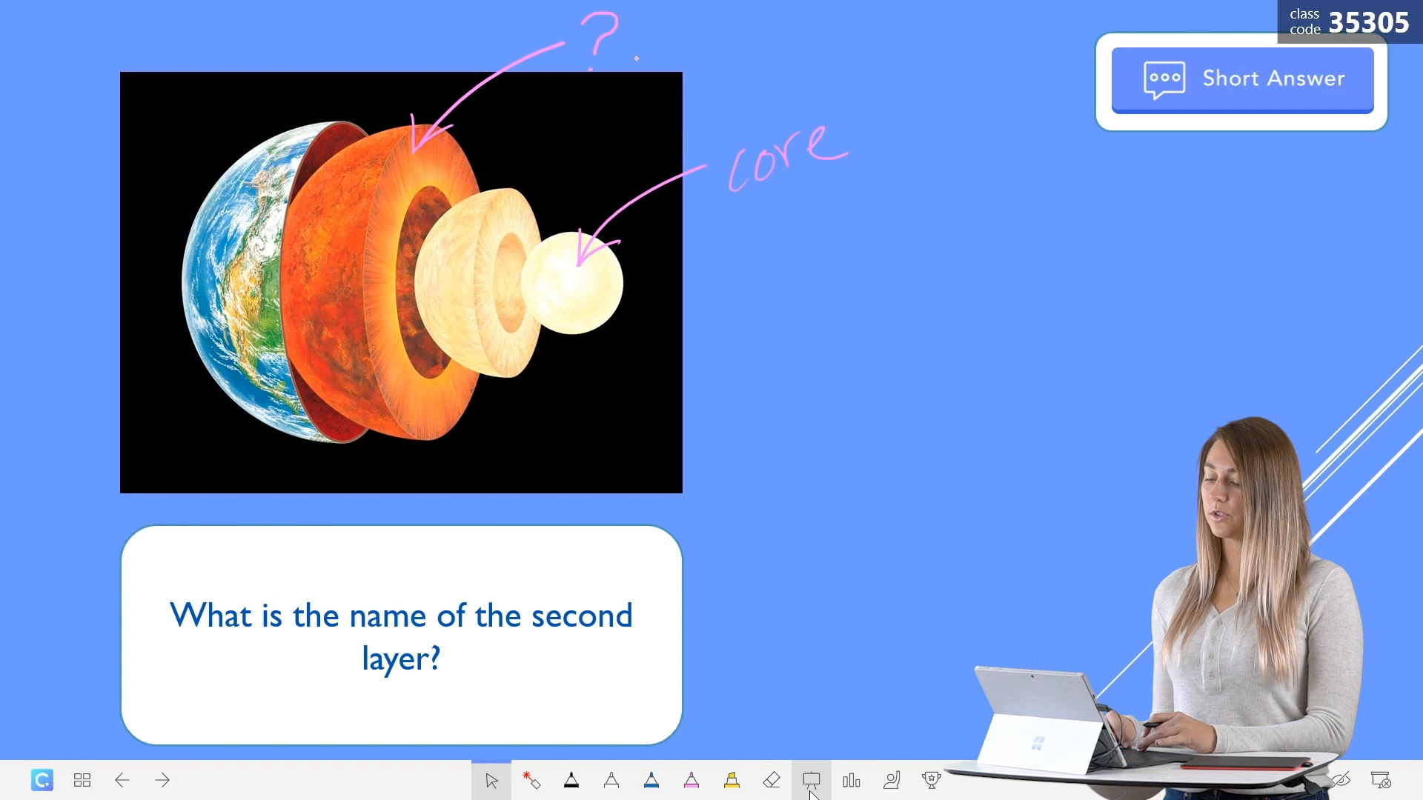
# Insert the SWOT whiteboard background as a new slide during the slideshow
pyautogui.click(810, 779)
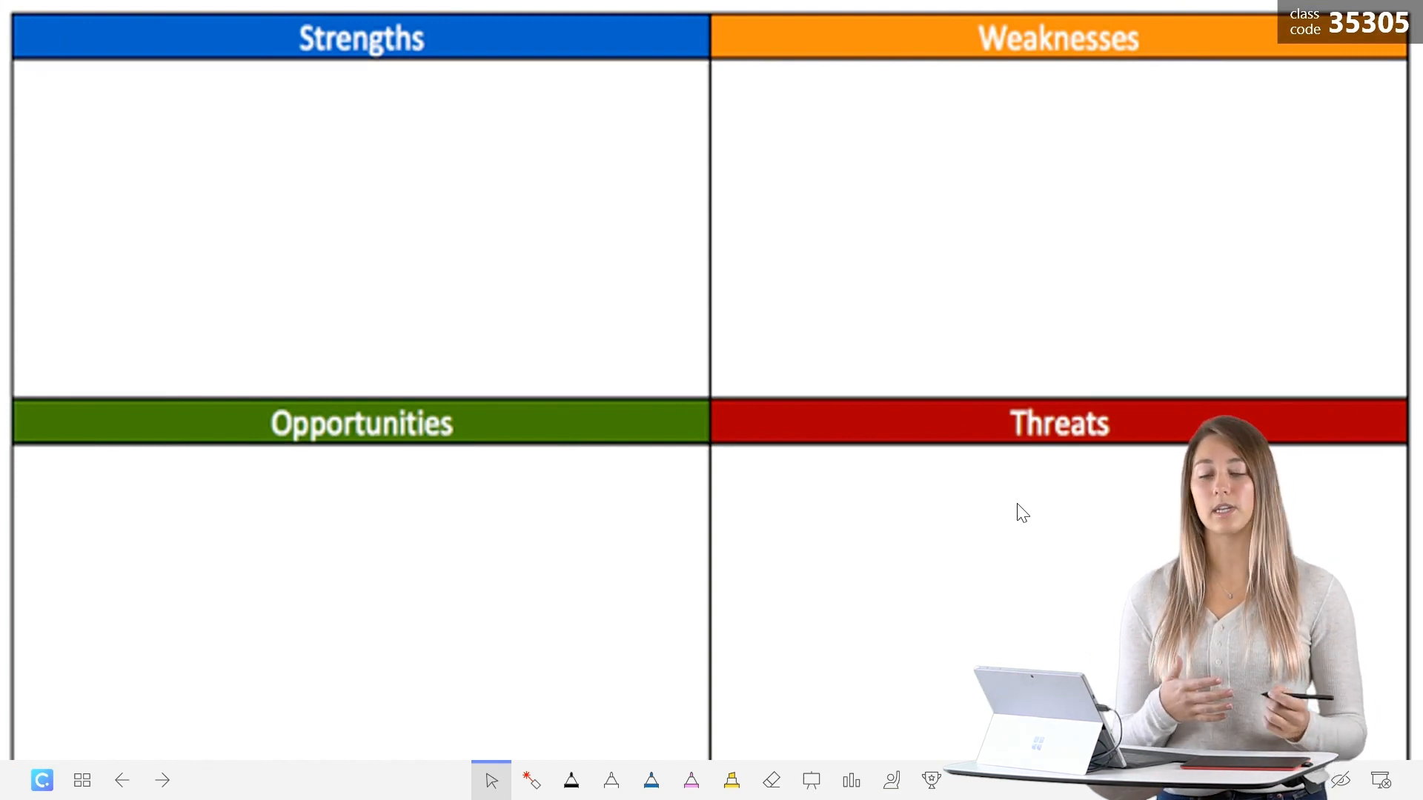
pyautogui.click(651, 781)
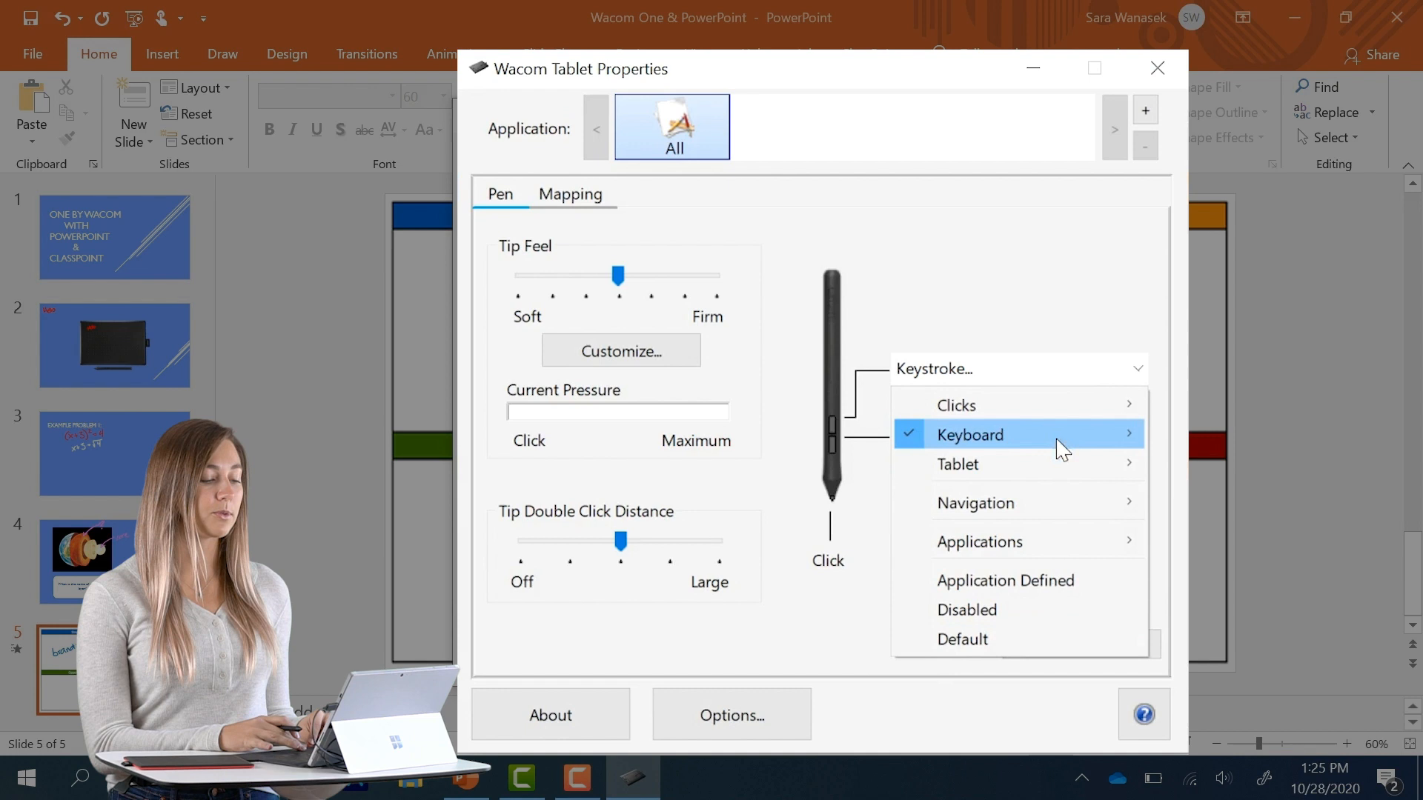
pyautogui.moveTo(958, 464)
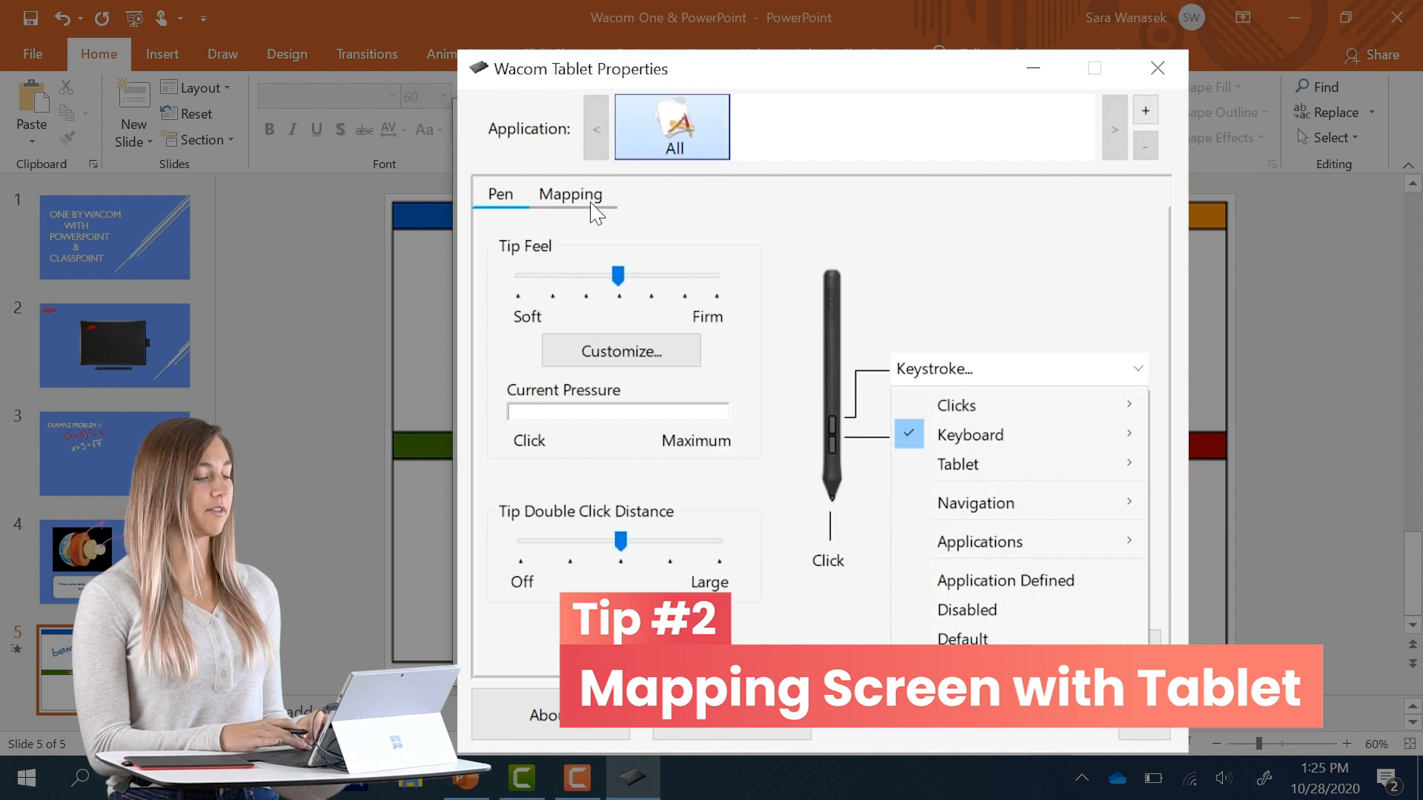
# On the Mapping tab, set Tablet Area to a Portion covering a small upper-left region
pyautogui.click(570, 194)
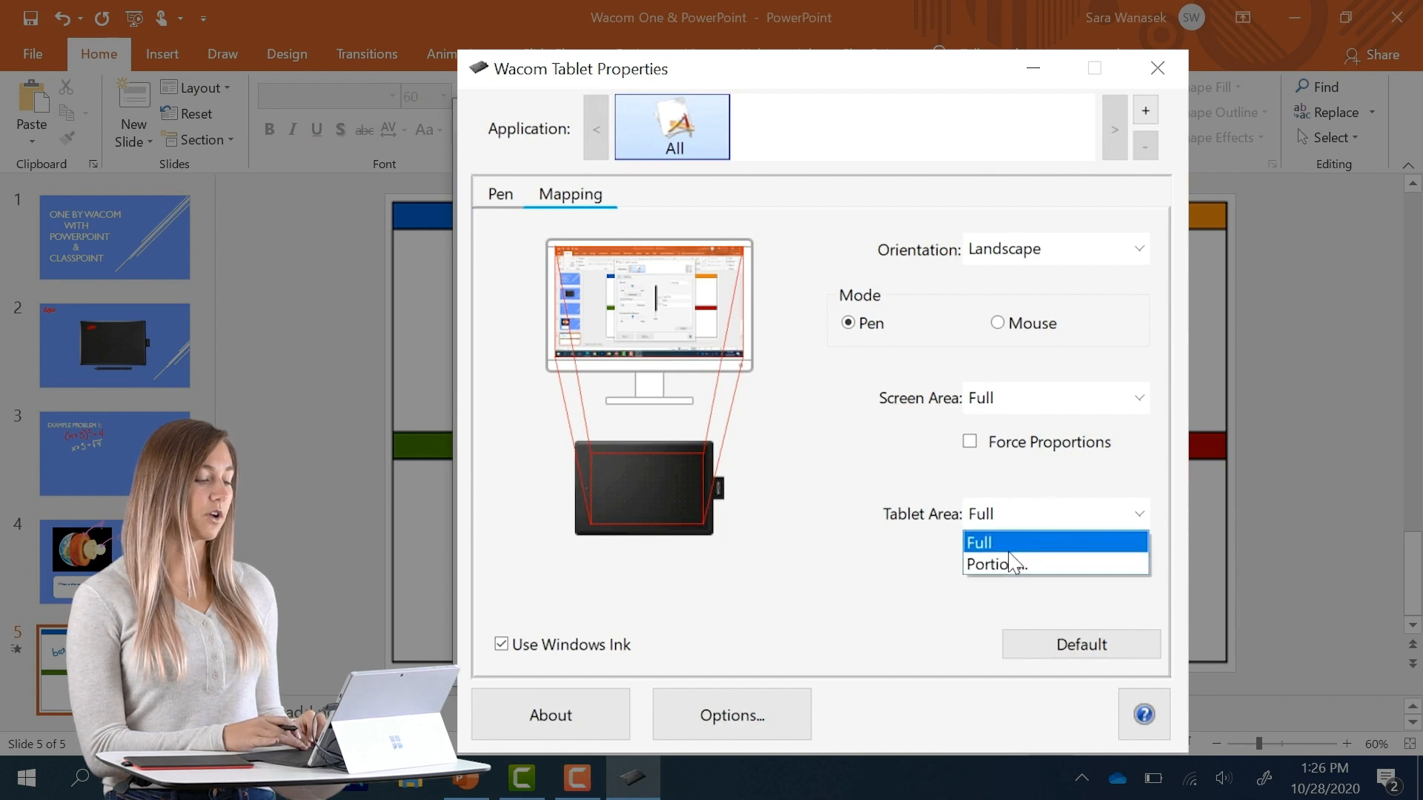
pyautogui.click(995, 563)
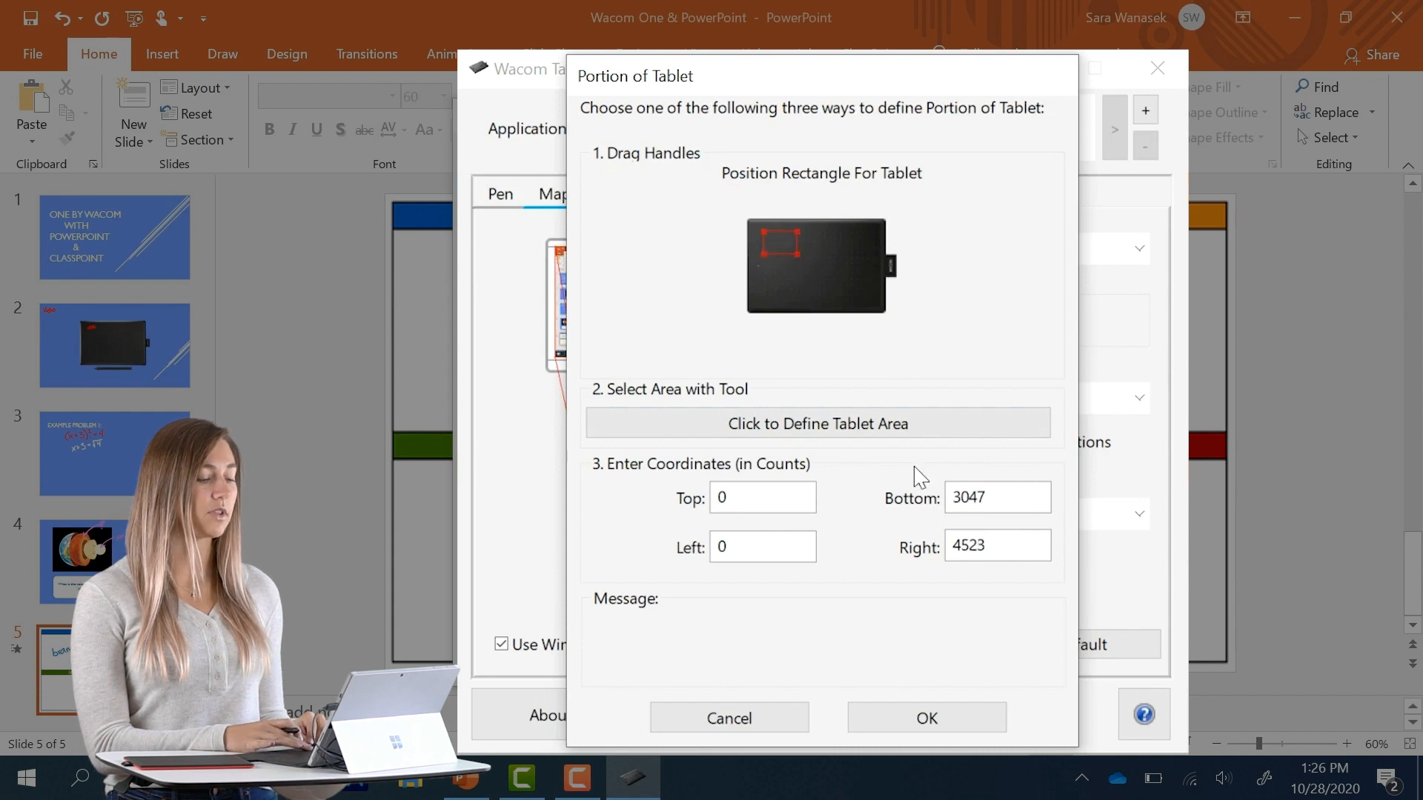
pyautogui.click(924, 718)
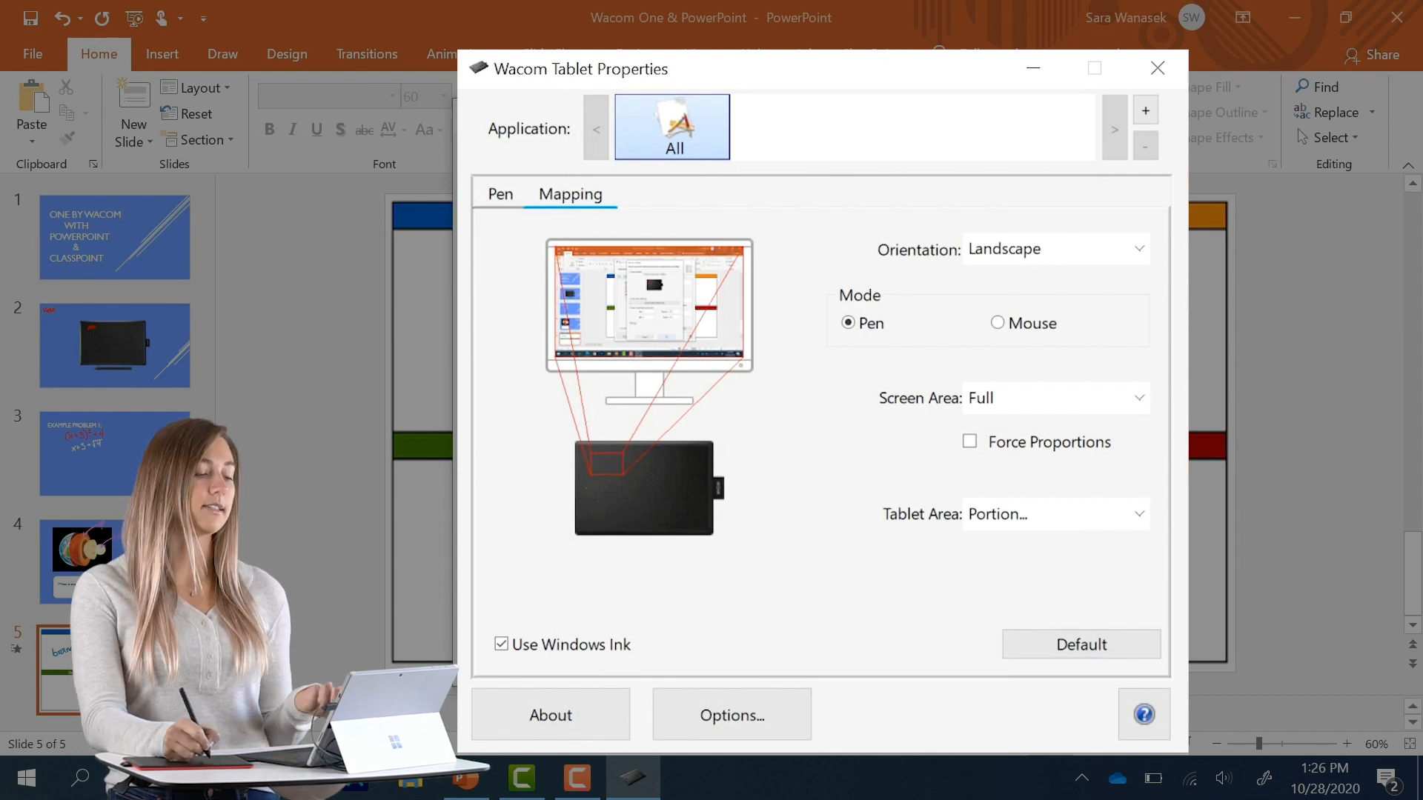
pyautogui.moveTo(1030, 324)
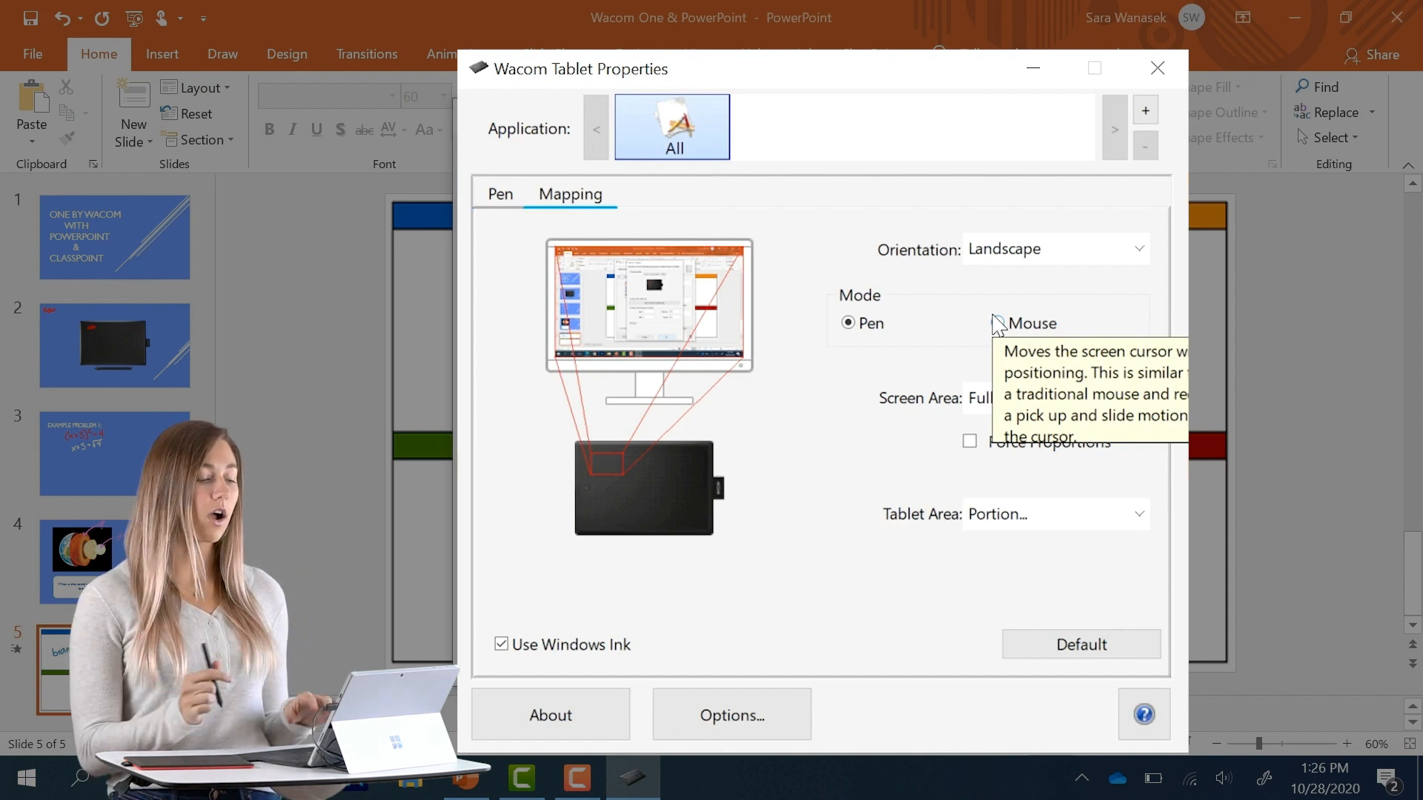
pyautogui.click(1139, 397)
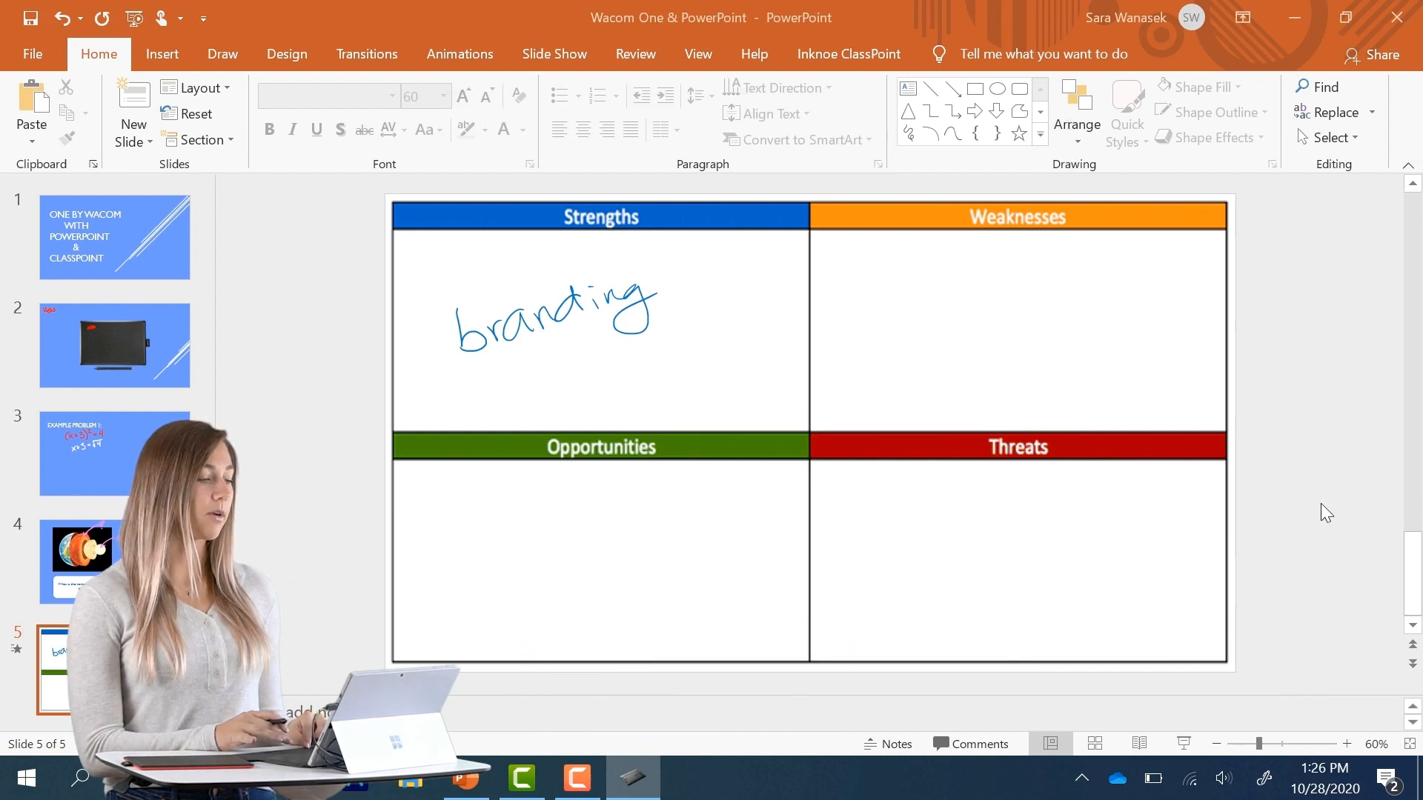
# Show the Draw tab's pens, then switch to the Insert tab
pyautogui.click(222, 53)
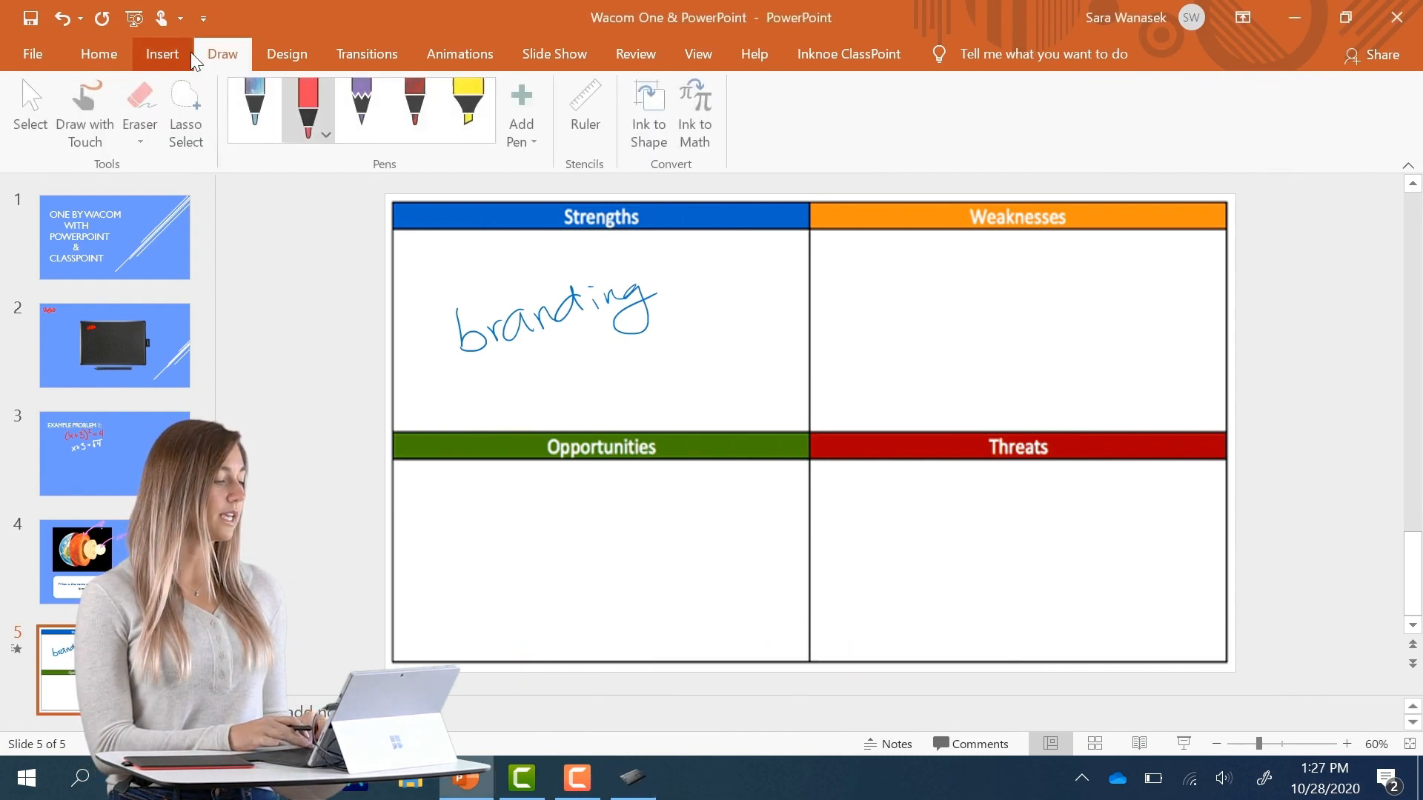
pyautogui.click(161, 53)
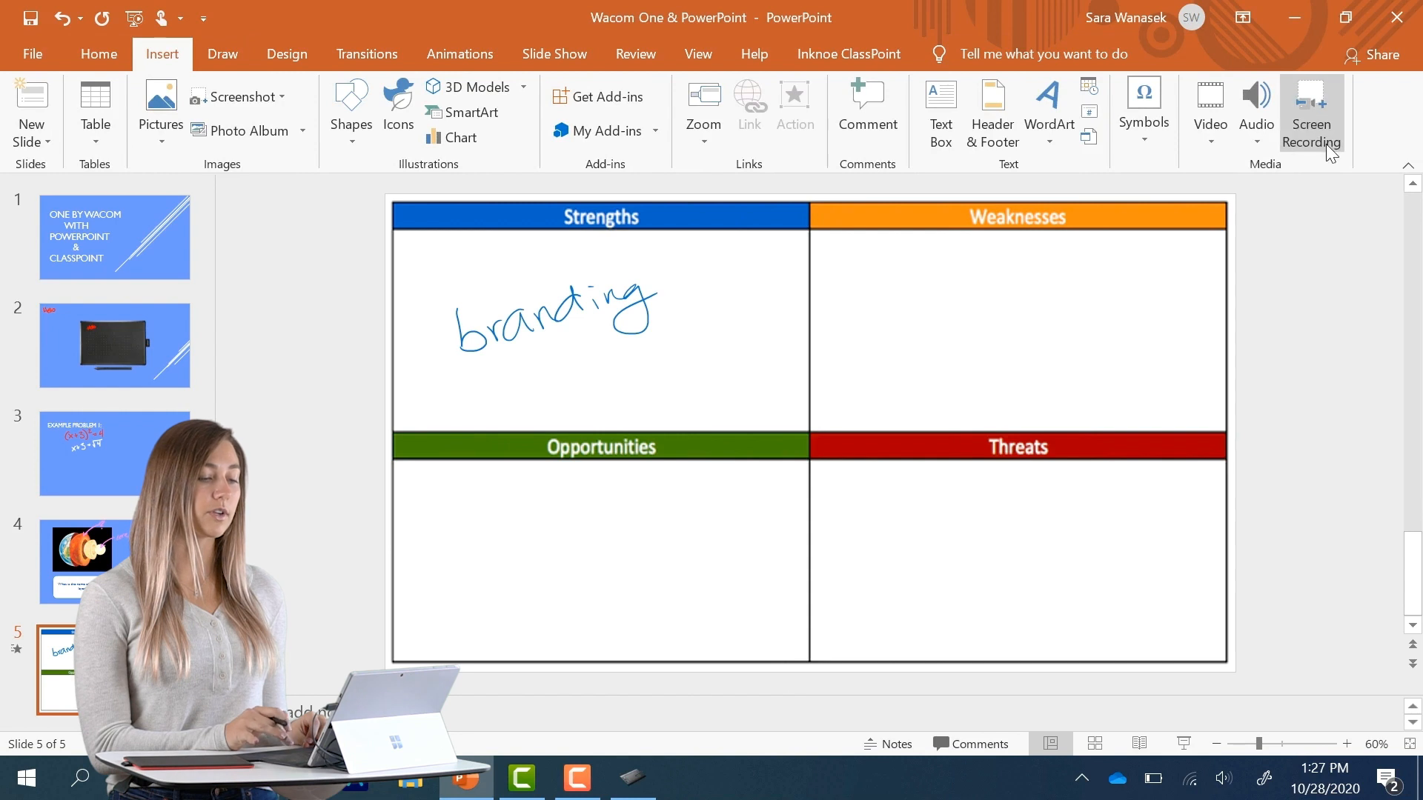
pyautogui.moveTo(1310, 116)
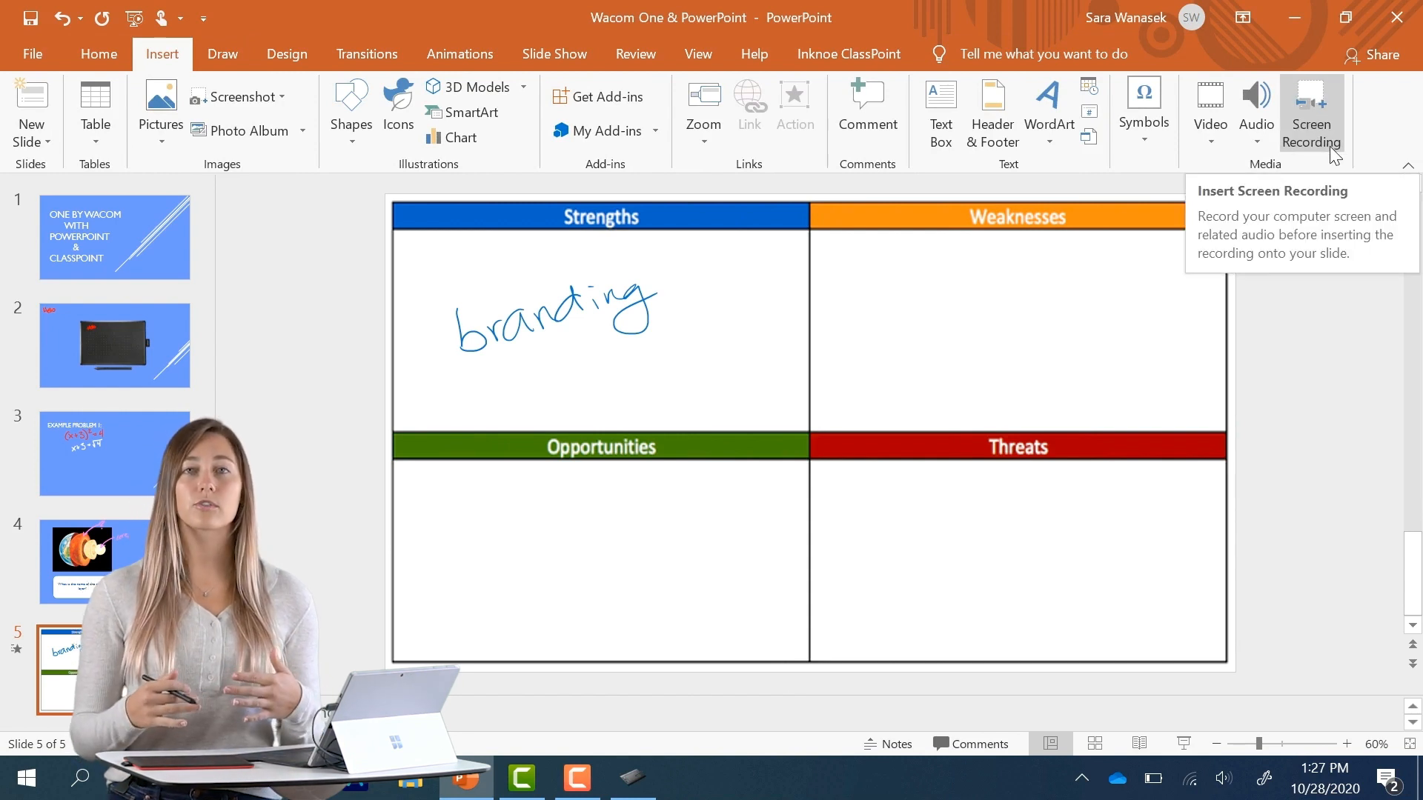